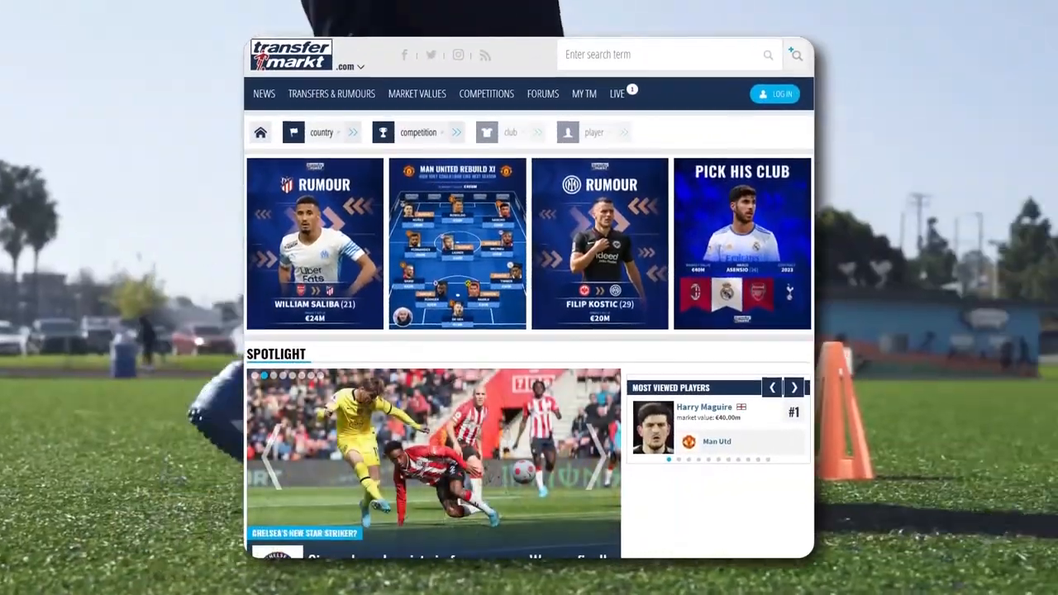
Step: Start a free trial of the Transfermarkt Scraper from its store page, landing on sign-up
{"action": "scroll", "scroll_direction": "down", "scroll_amount": 3}
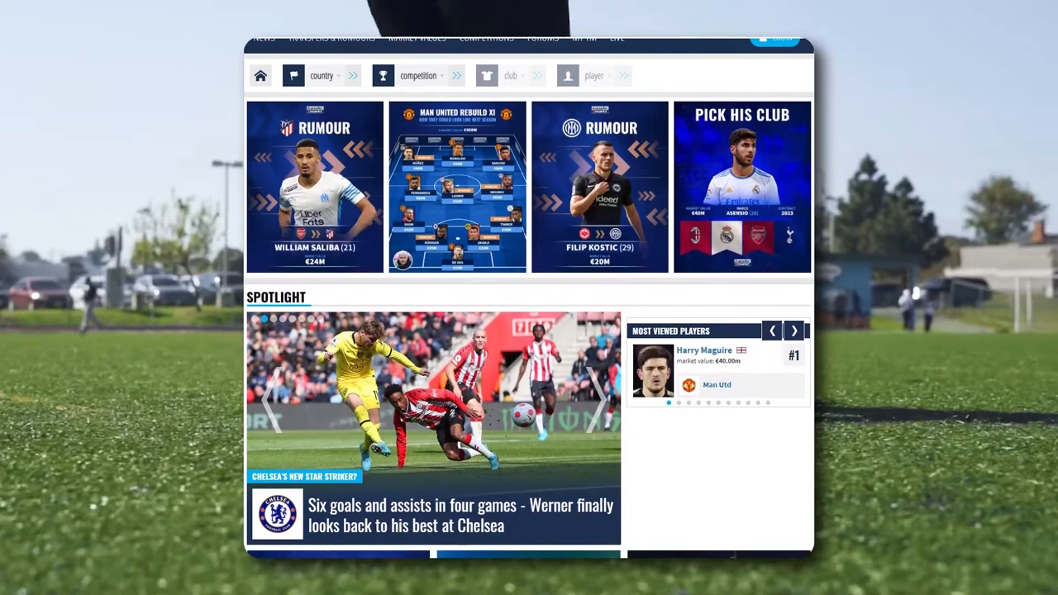
{"action": "scroll", "scroll_direction": "down", "scroll_amount": 3}
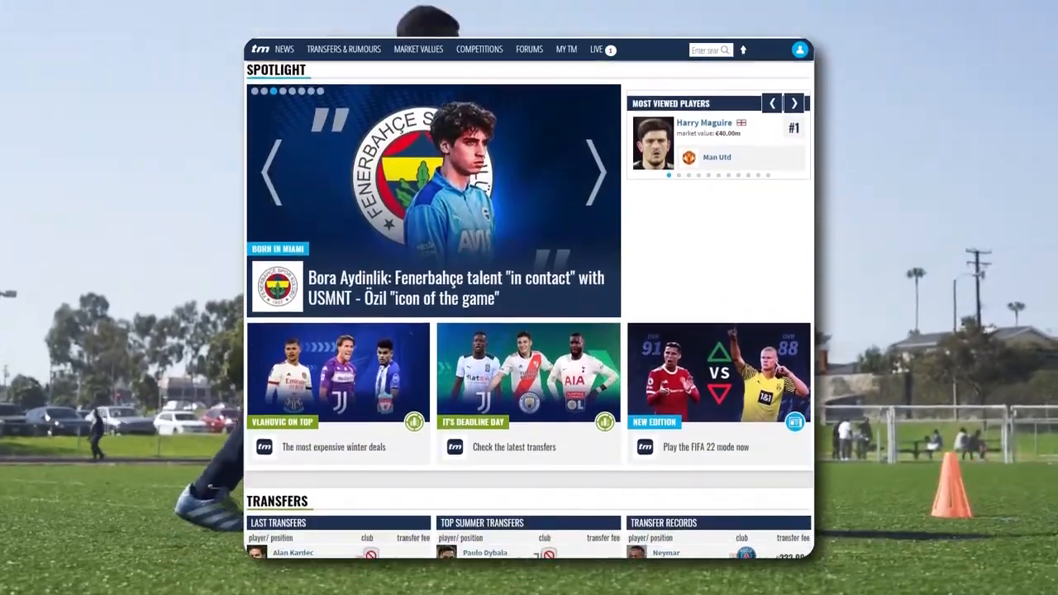
{"action": "scroll", "scroll_direction": "down", "scroll_amount": 3}
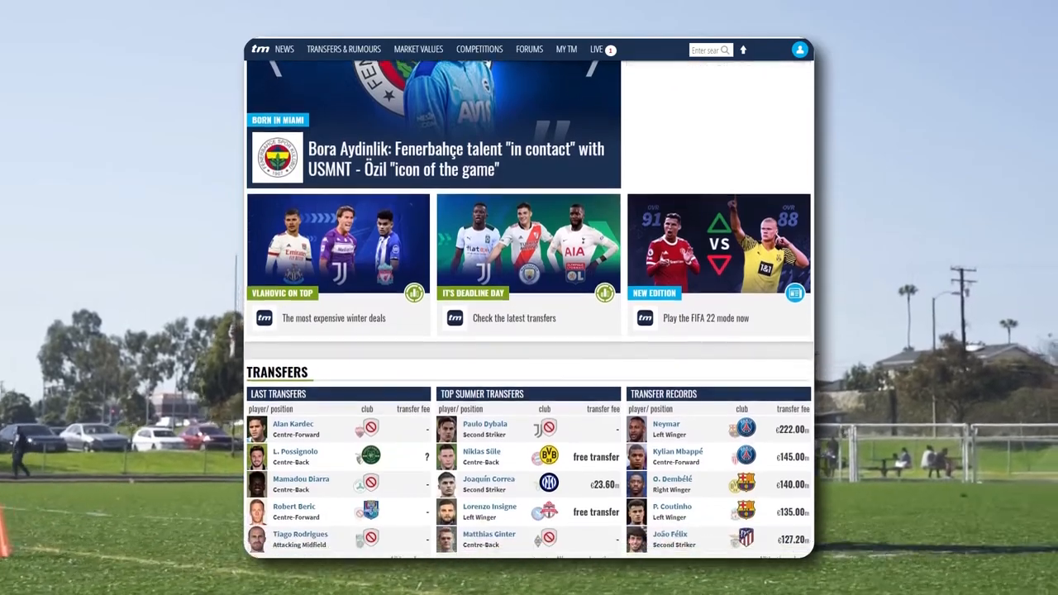
{"action": "scroll", "scroll_direction": "down", "scroll_amount": 3}
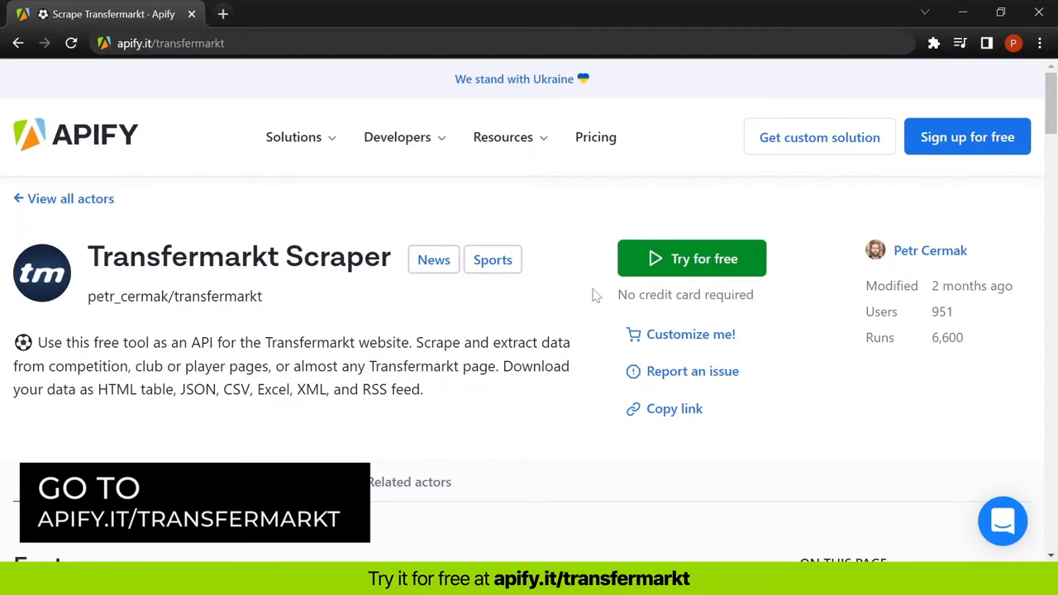
{"action": "scroll", "scroll_direction": "down", "scroll_amount": 3}
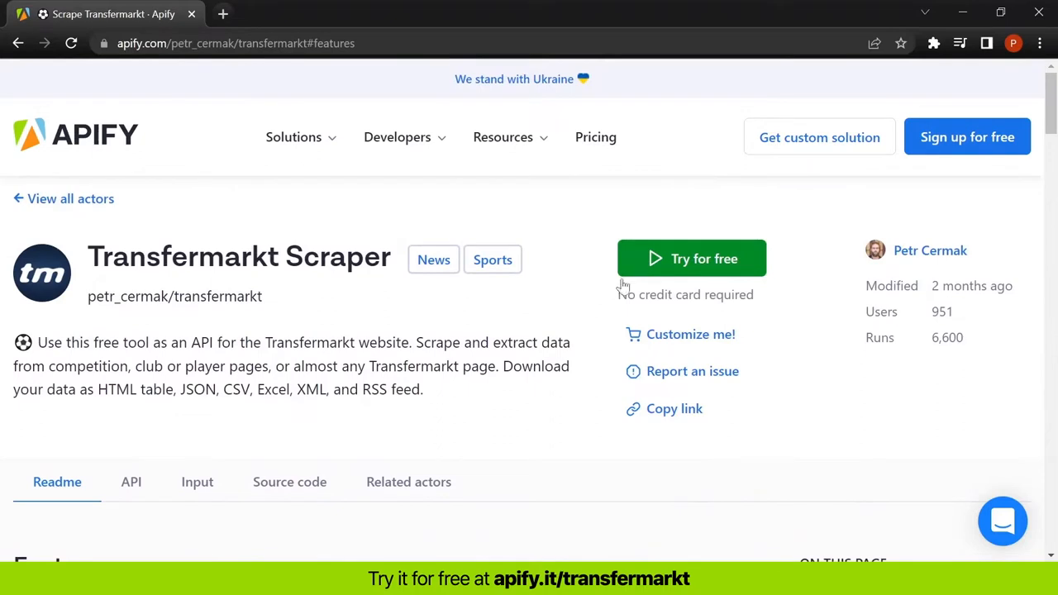
{"action": "mouse_move", "coordinate": [737, 281]}
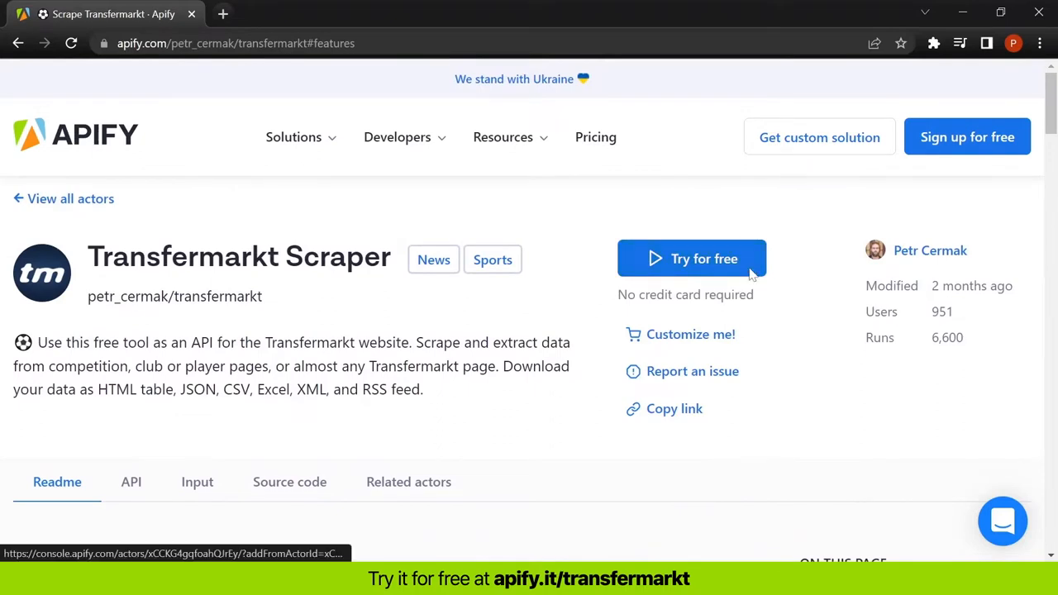
{"action": "left_click", "coordinate": [691, 258]}
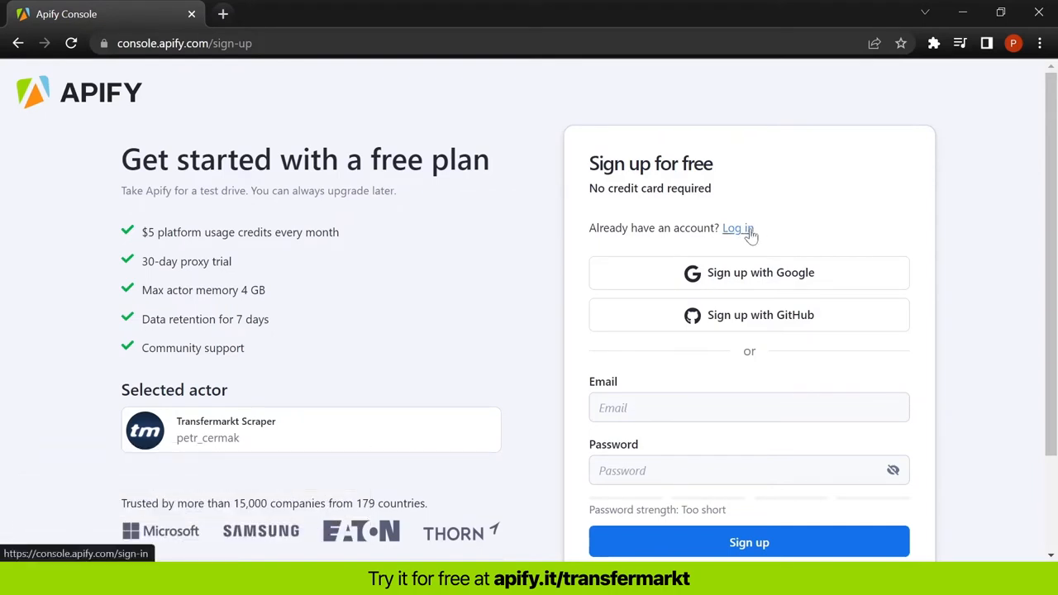
Step: Log in with an existing account and create transfermarkt-task with the prefilled Messi profile URL
{"action": "left_click", "coordinate": [737, 228]}
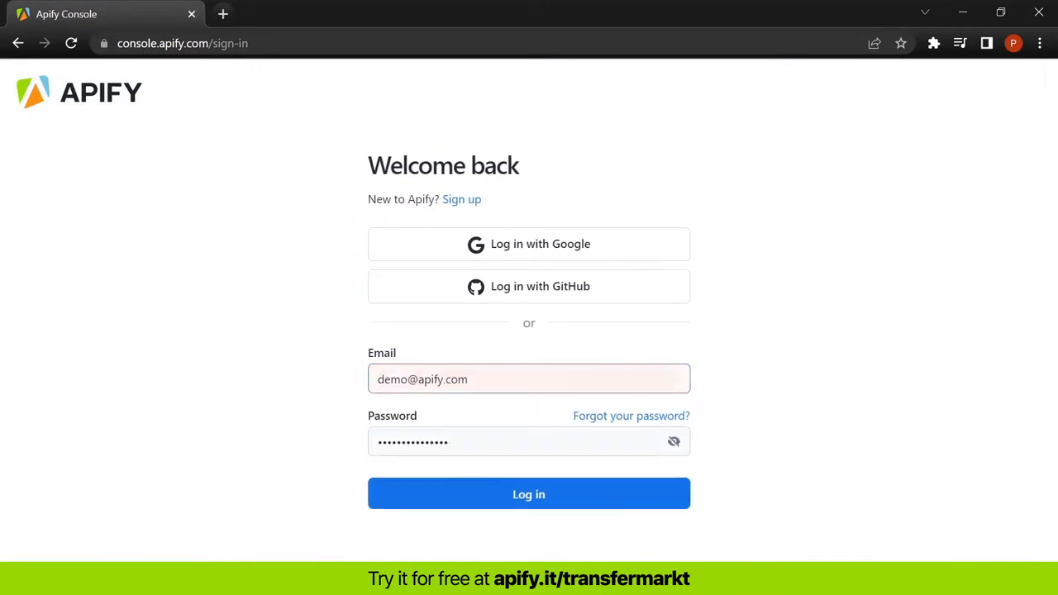
{"action": "left_click", "coordinate": [528, 493]}
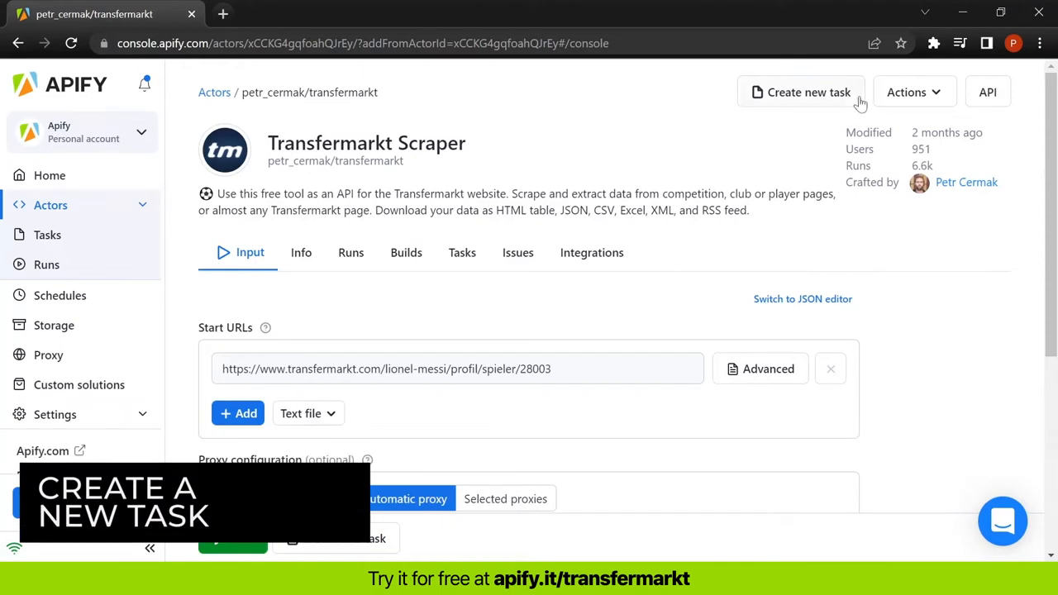
{"action": "left_click", "coordinate": [800, 93]}
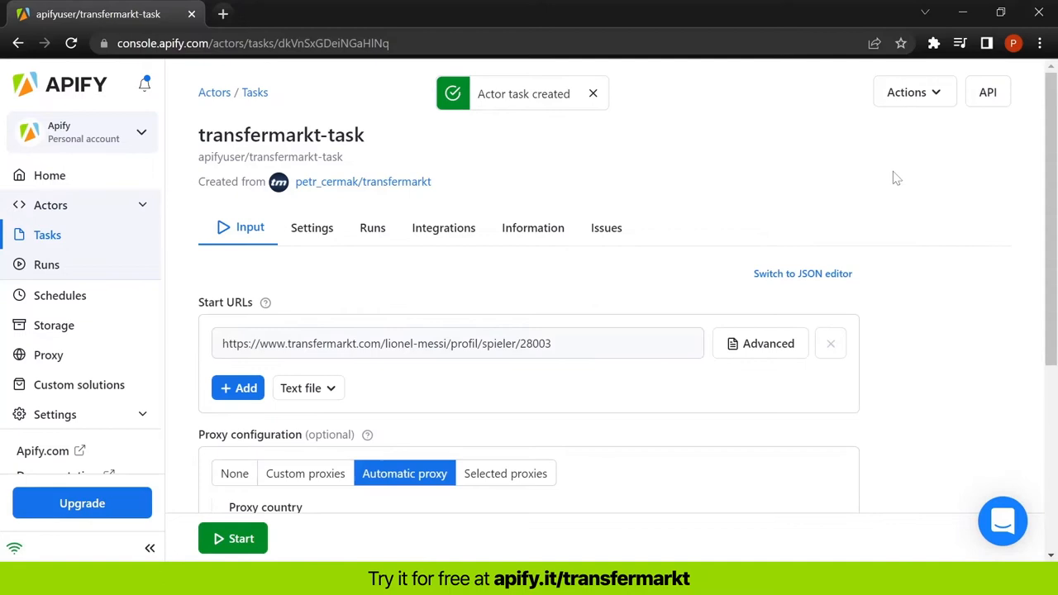
{"action": "scroll", "scroll_direction": "down", "scroll_amount": 3}
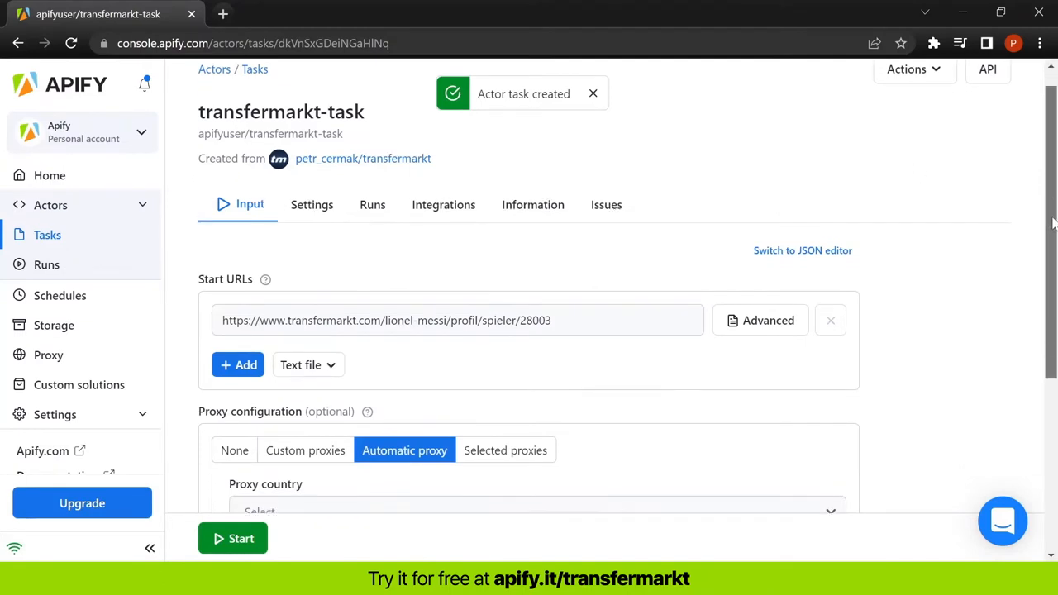
{"action": "scroll", "scroll_direction": "down", "scroll_amount": 3}
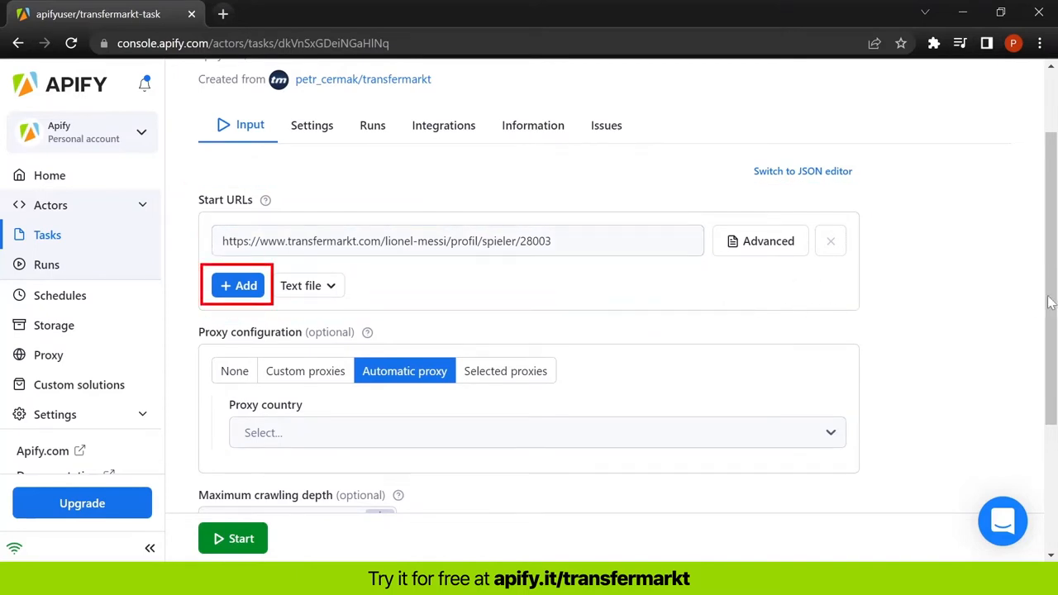
{"action": "scroll", "scroll_direction": "down", "scroll_amount": 3}
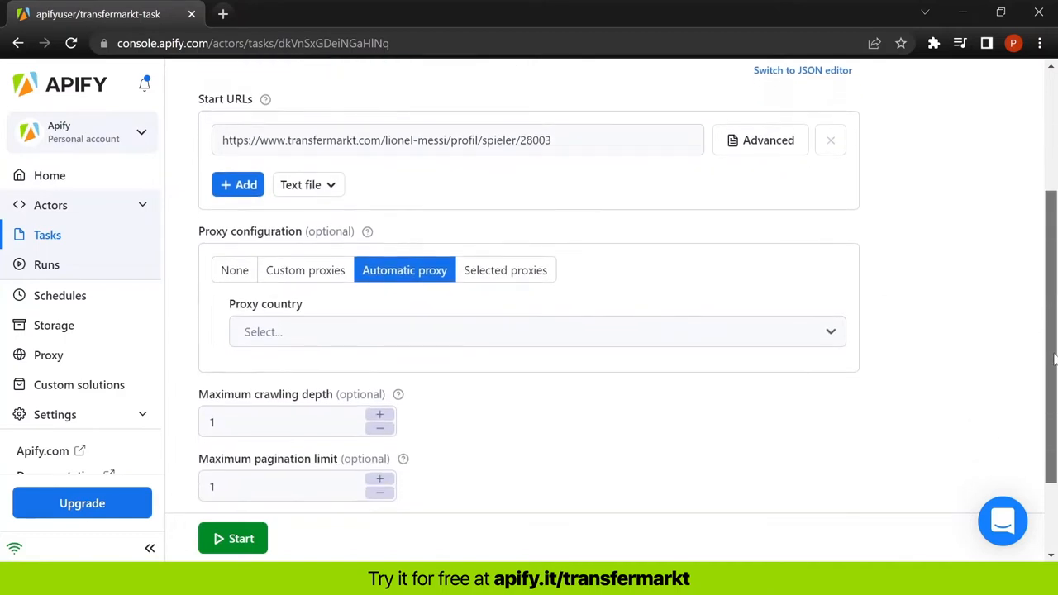
{"action": "scroll", "scroll_direction": "down", "scroll_amount": 3}
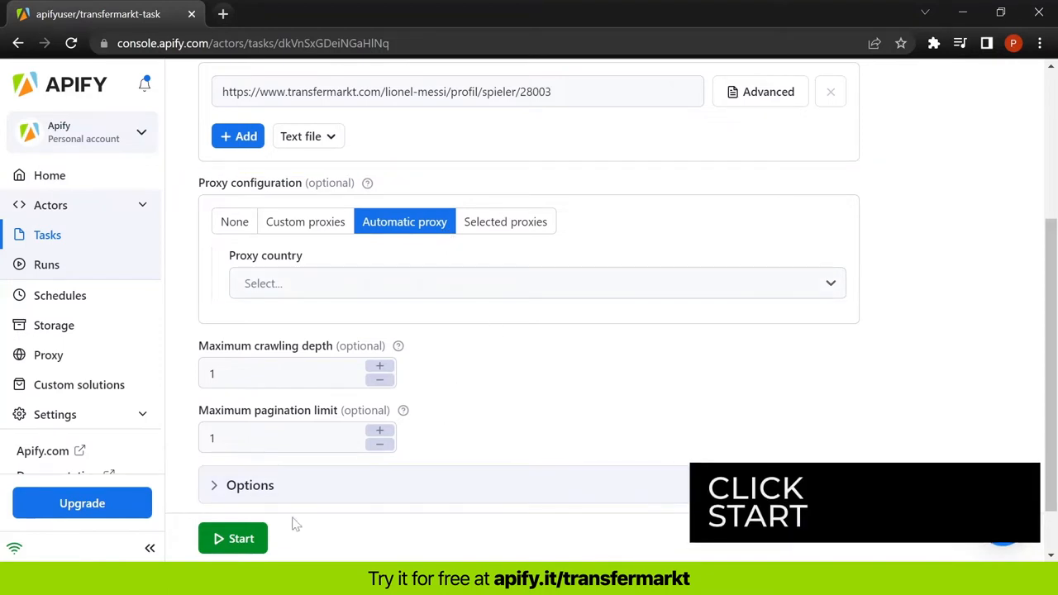
Step: Run the task, preview its one-result dataset as an HTML table of Messi's stats, then close it
{"action": "left_click", "coordinate": [233, 539]}
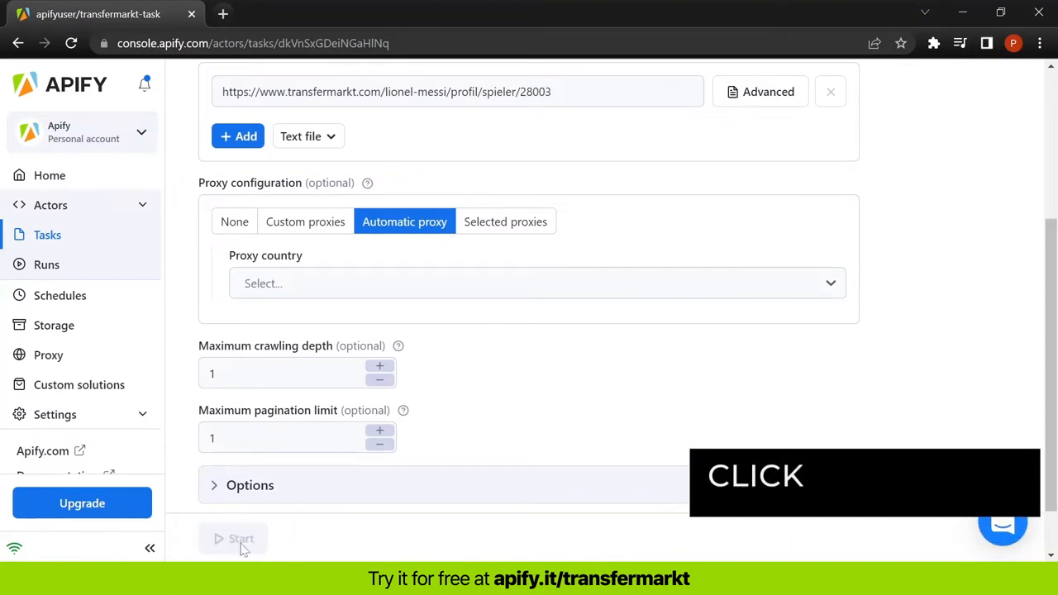
{"action": "left_click", "coordinate": [242, 539]}
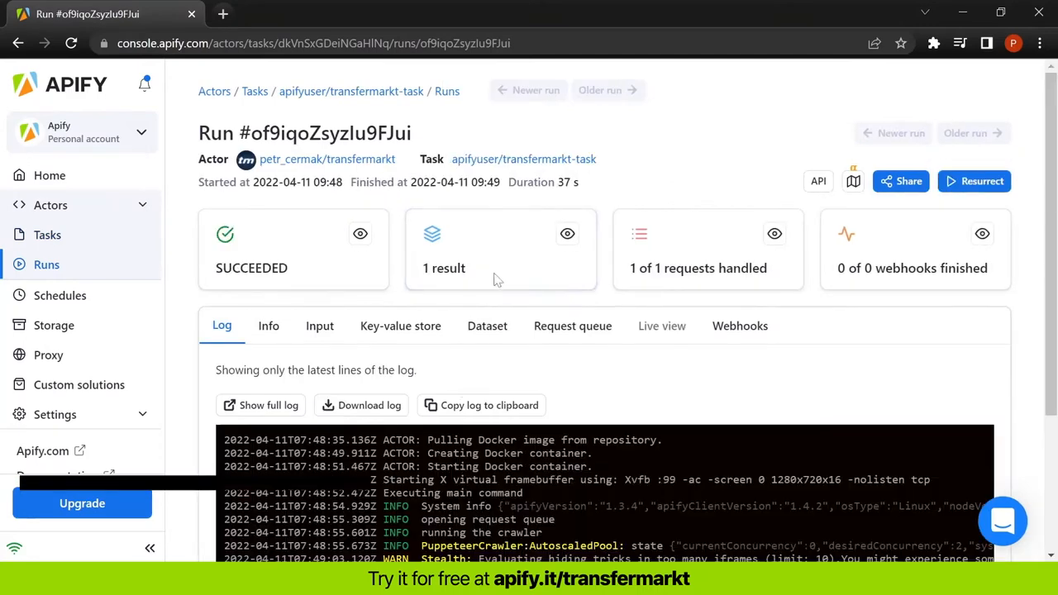
{"action": "left_click", "coordinate": [486, 324]}
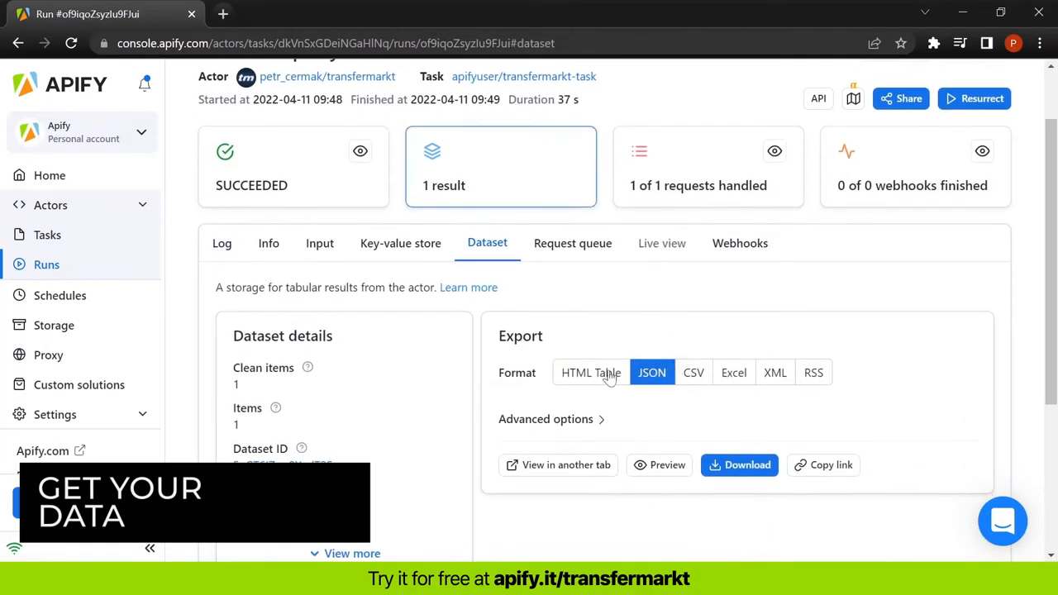
{"action": "left_click", "coordinate": [668, 465]}
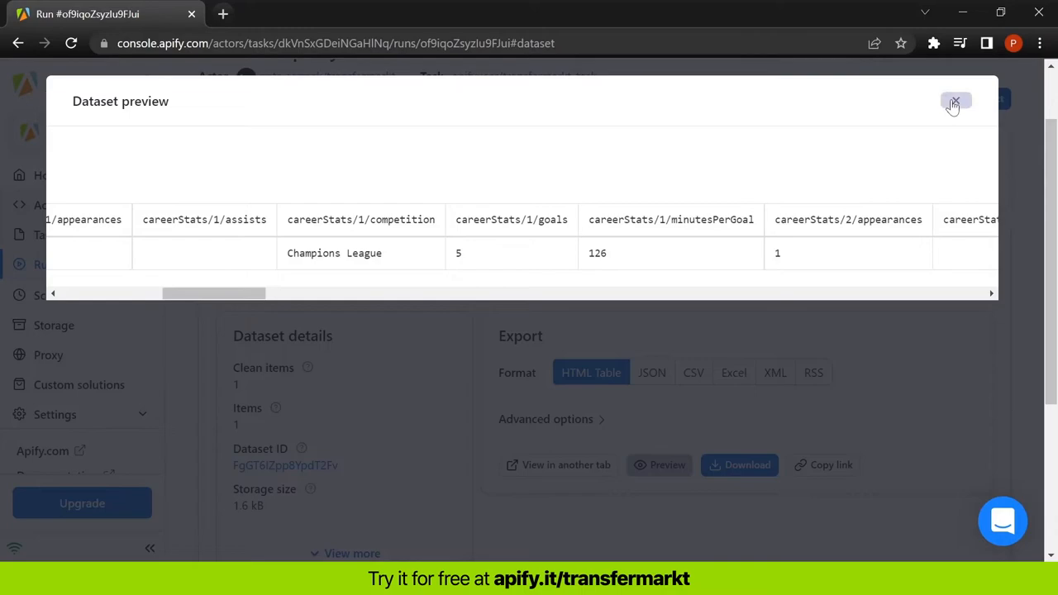
{"action": "left_click", "coordinate": [955, 101]}
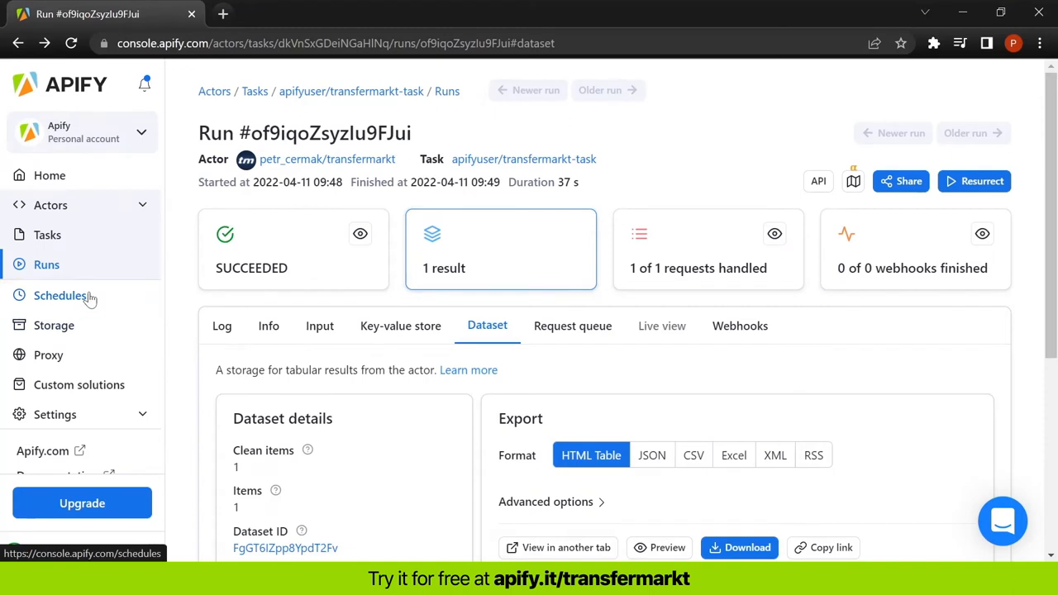
Step: Create a new schedule and attach transfermarkt-task to it
{"action": "left_click", "coordinate": [59, 294]}
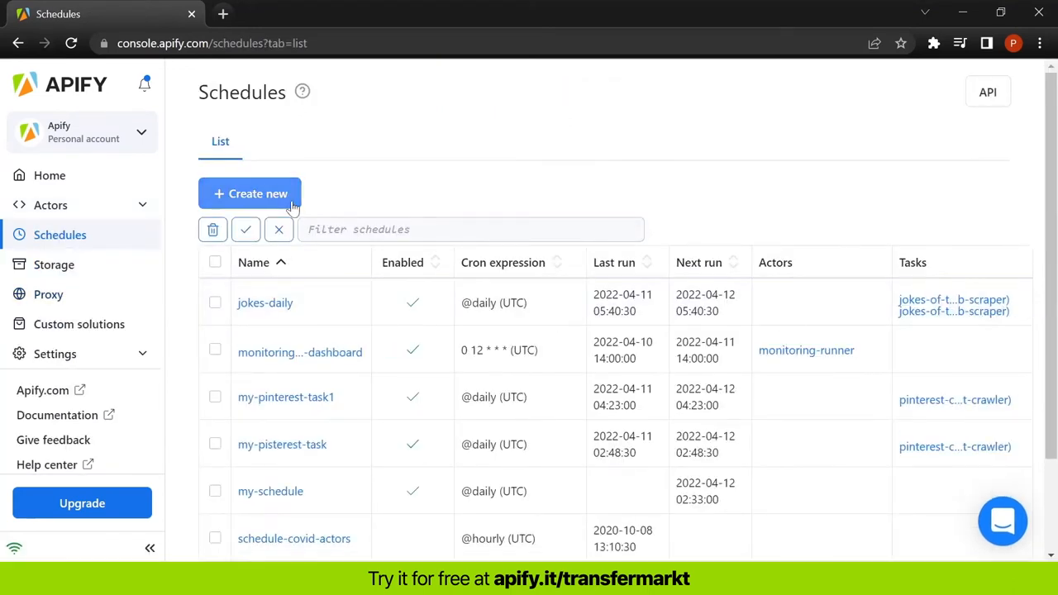
{"action": "left_click", "coordinate": [249, 194]}
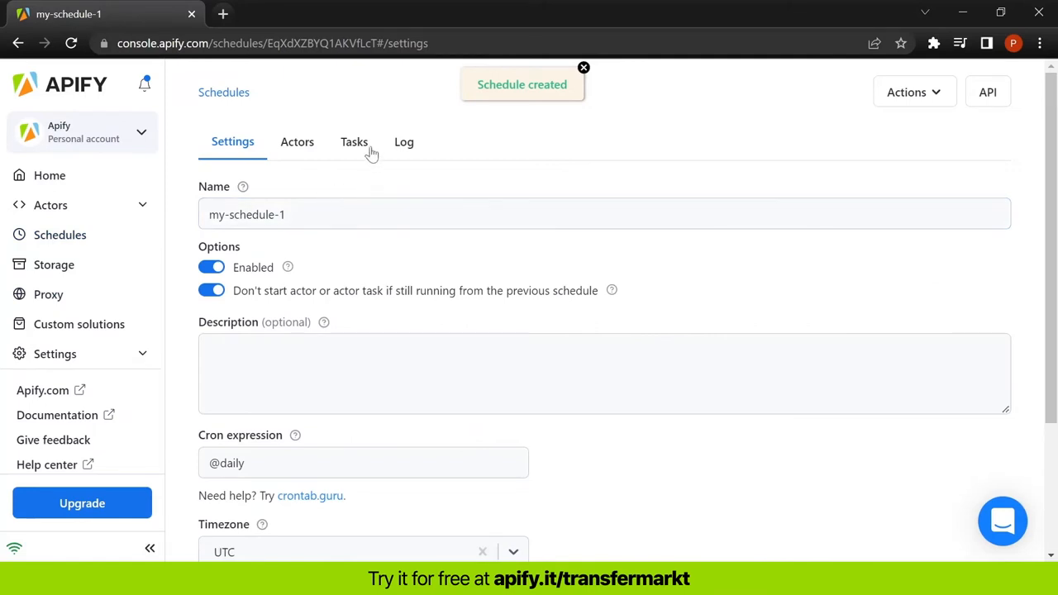
{"action": "left_click", "coordinate": [353, 142]}
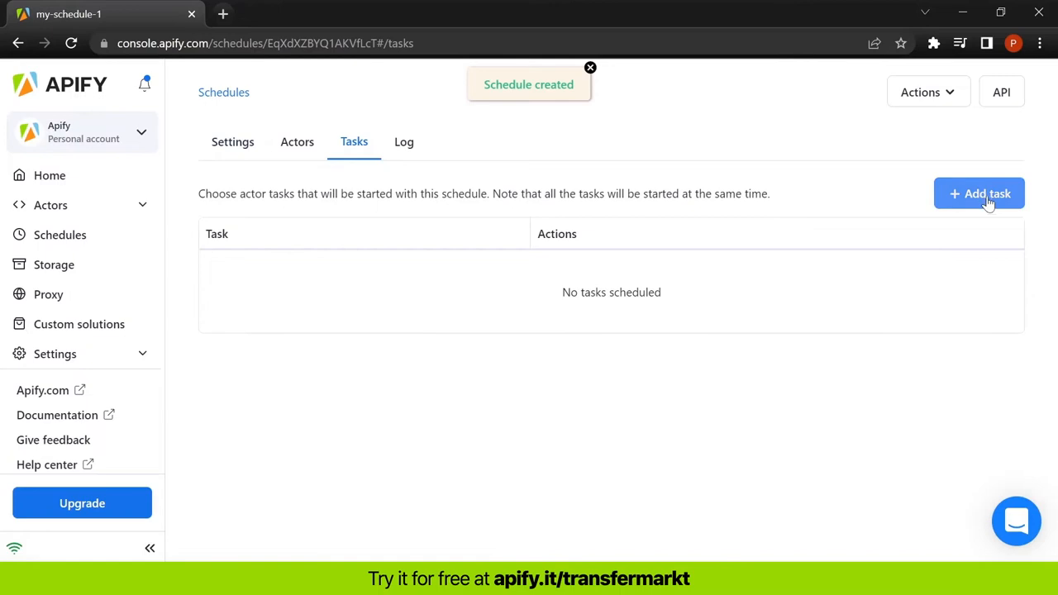
{"action": "left_click", "coordinate": [978, 192]}
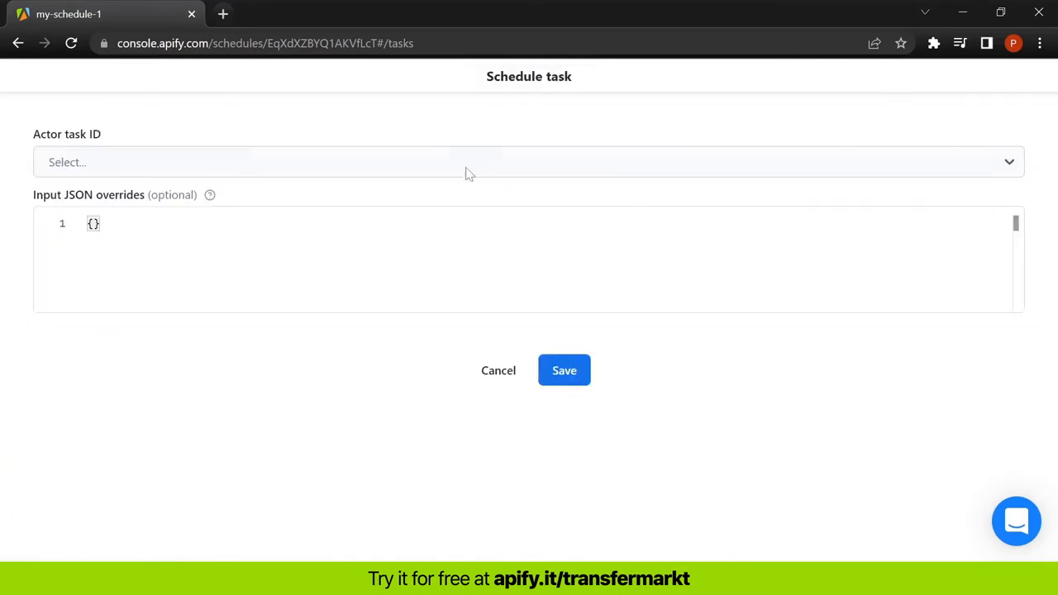
{"action": "type", "text": "tra"}
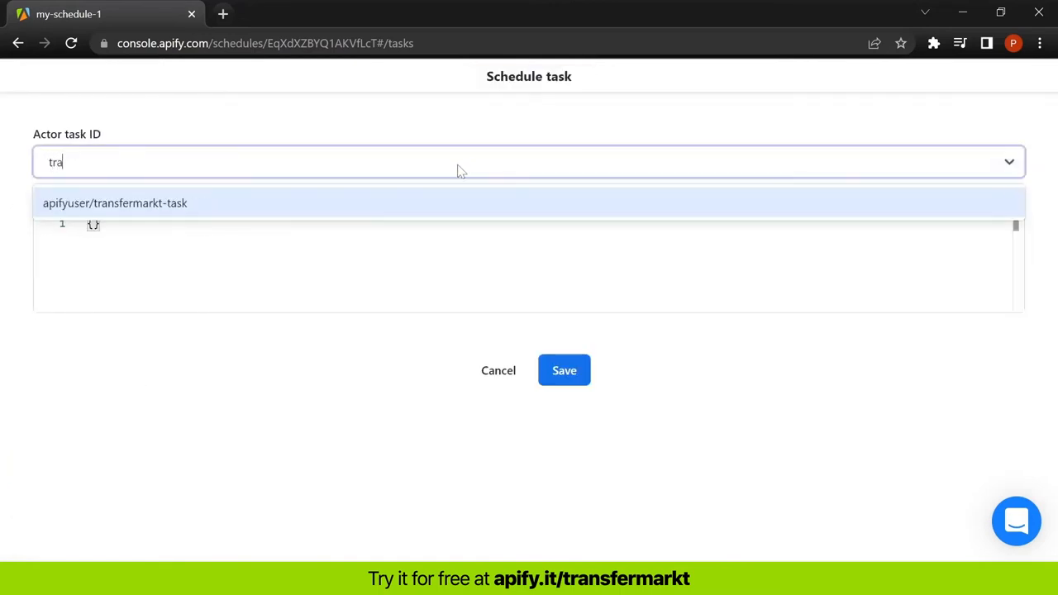
{"action": "left_click", "coordinate": [116, 202]}
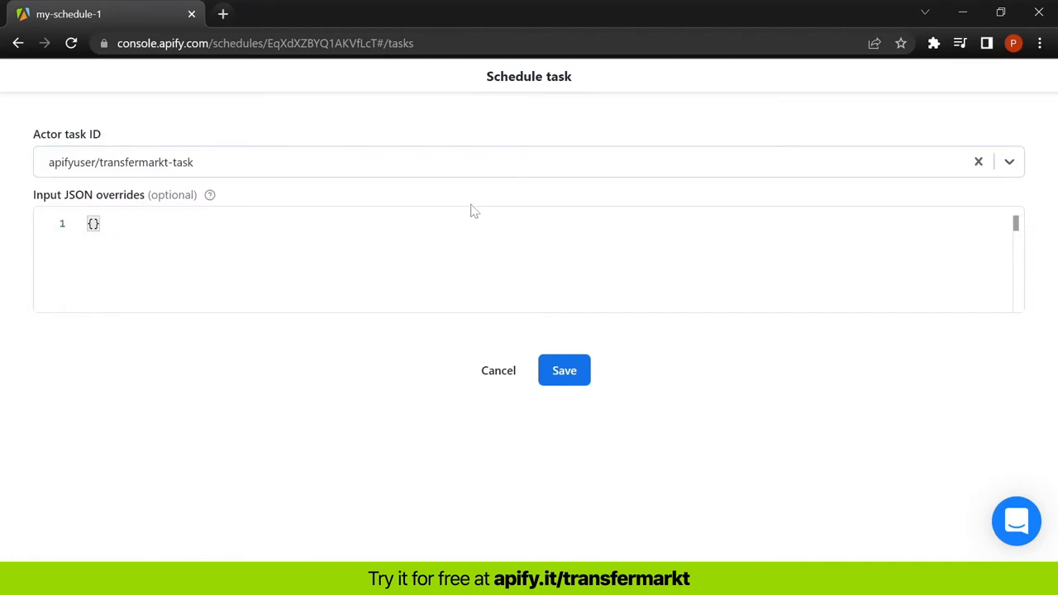
{"action": "left_click", "coordinate": [563, 371]}
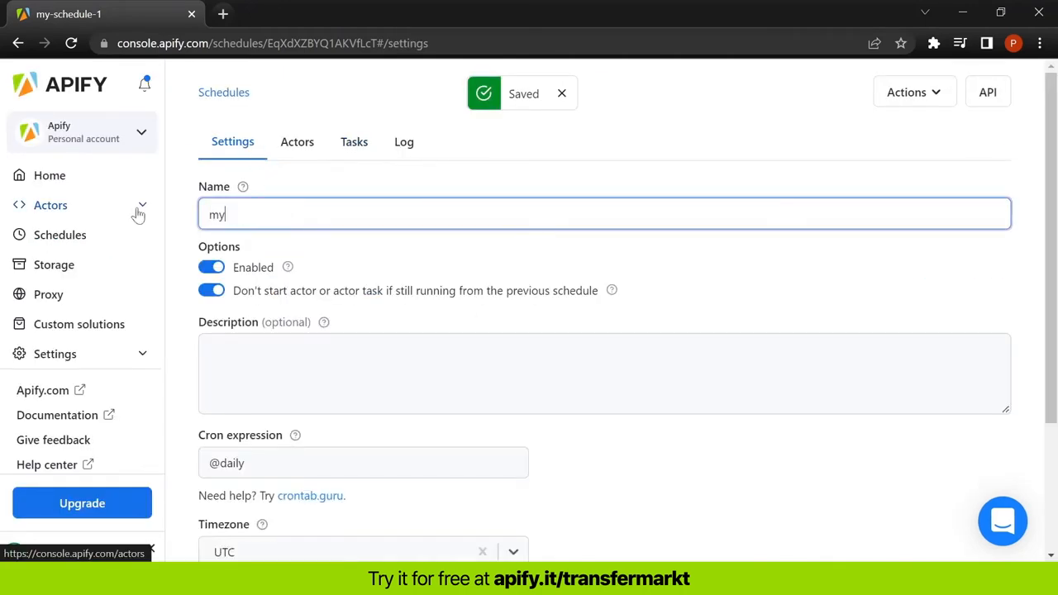
{"action": "type", "text": "-transfermarkt"}
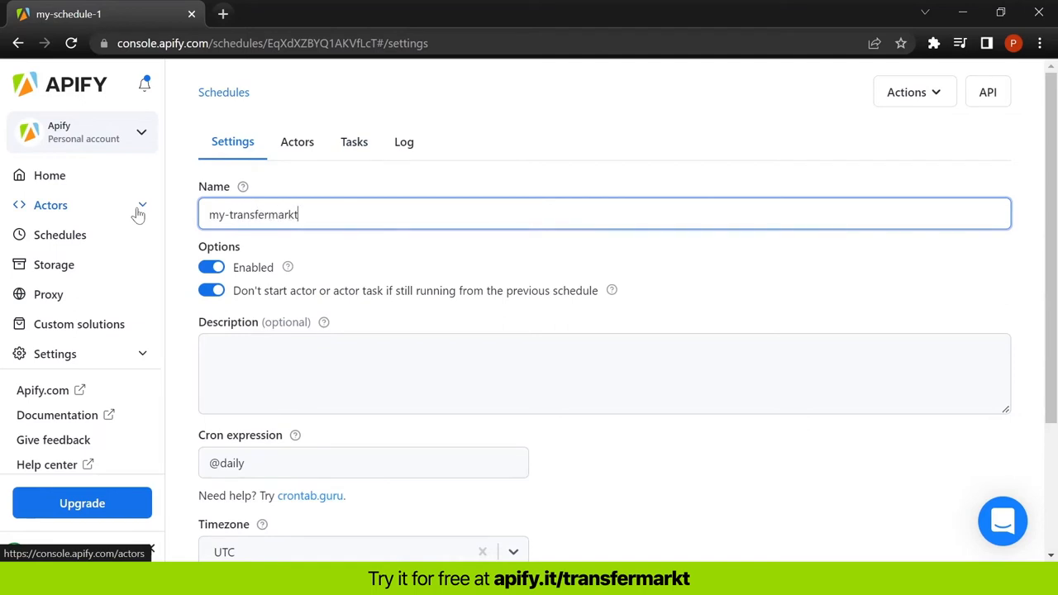
{"action": "type", "text": "-task"}
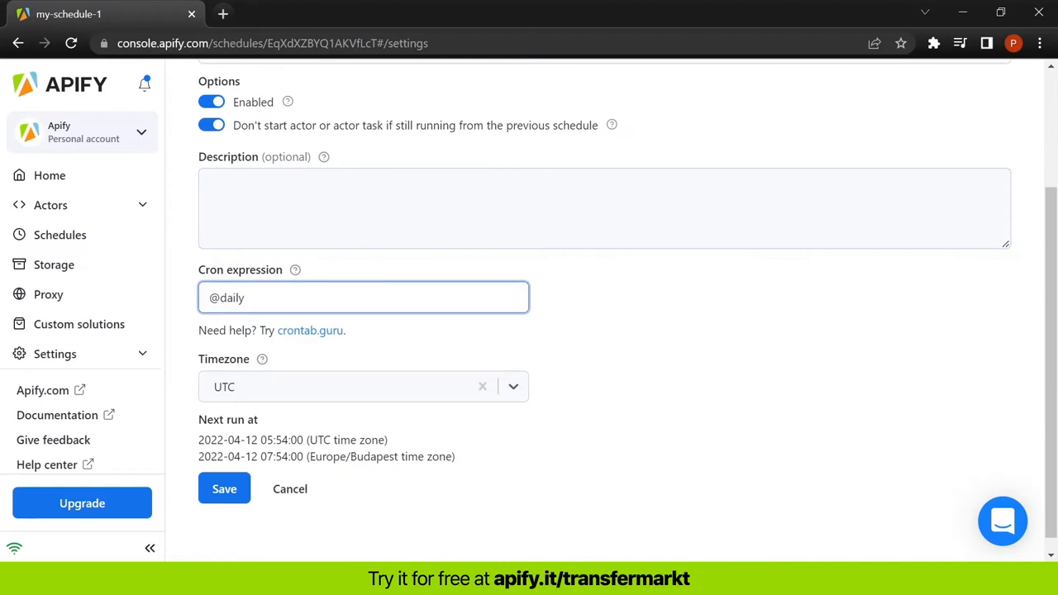
{"action": "mouse_move", "coordinate": [294, 271]}
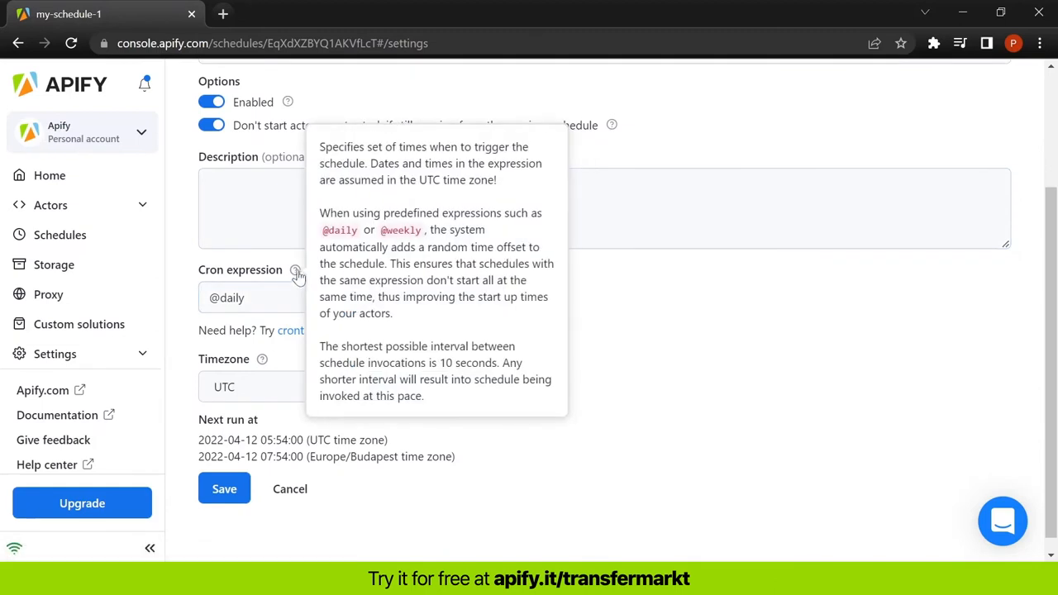
{"action": "double_click", "coordinate": [235, 297]}
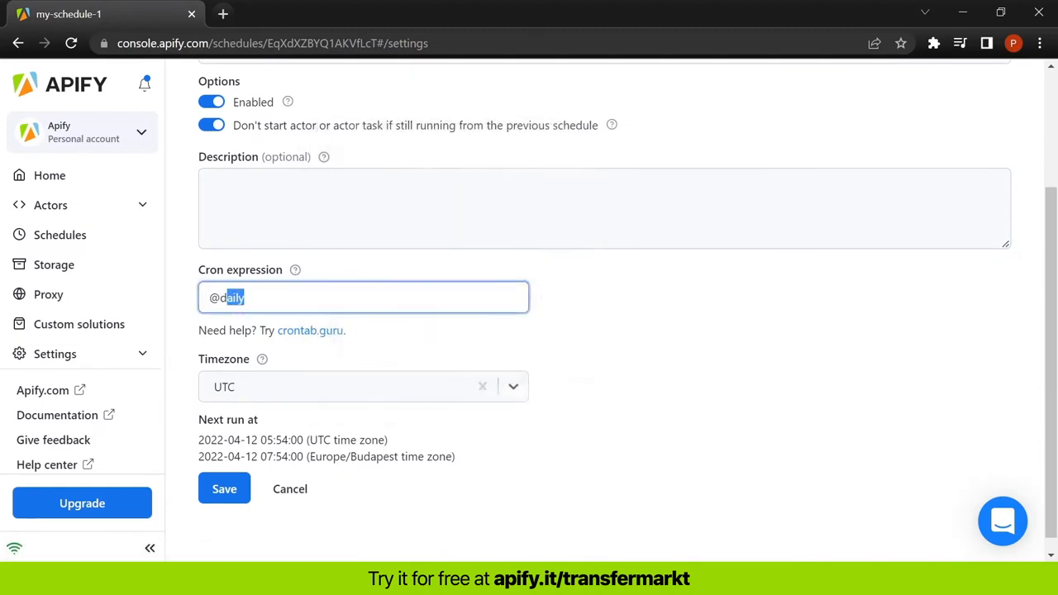
{"action": "type", "text": "@hourly"}
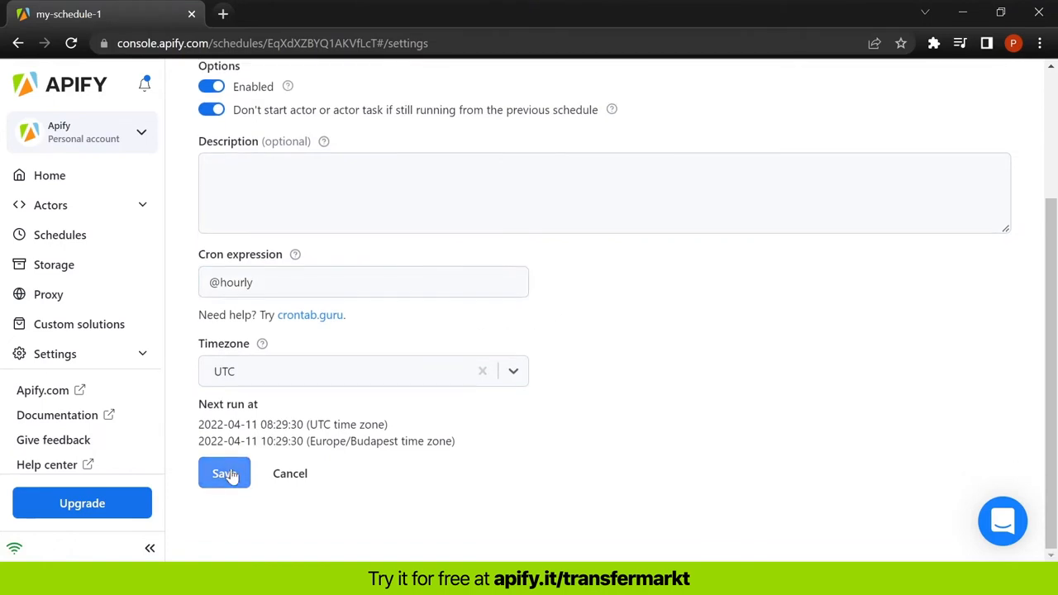
{"action": "left_click", "coordinate": [225, 473]}
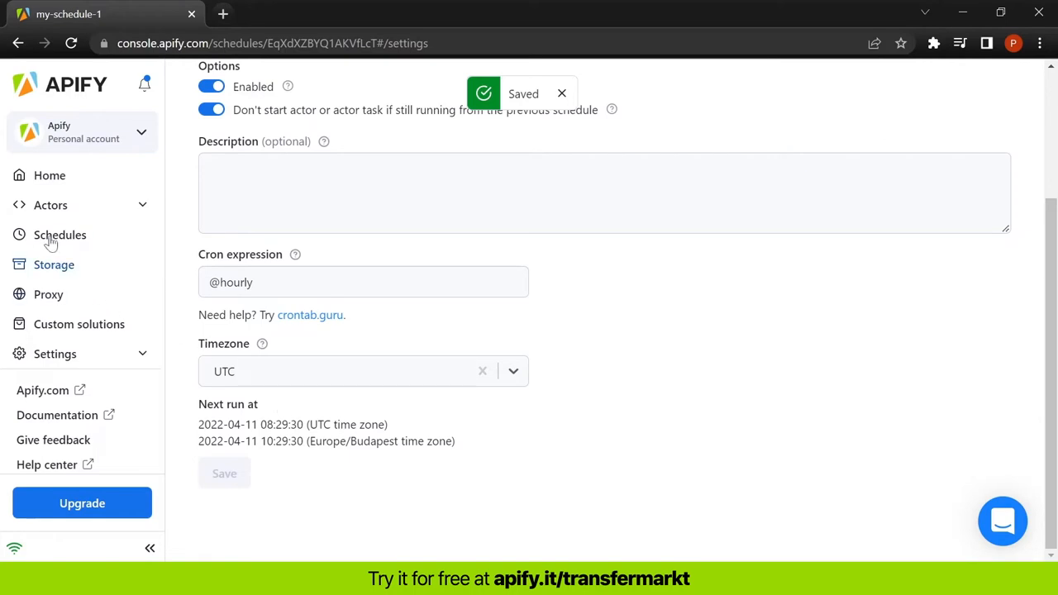
{"action": "left_click", "coordinate": [60, 234]}
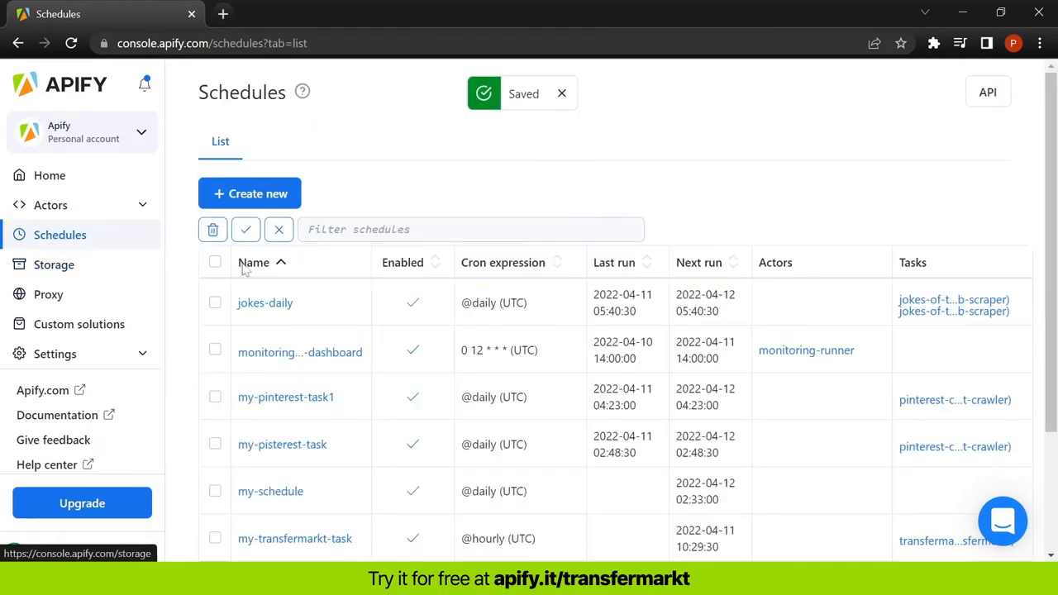
{"action": "scroll", "scroll_direction": "down", "scroll_amount": 3}
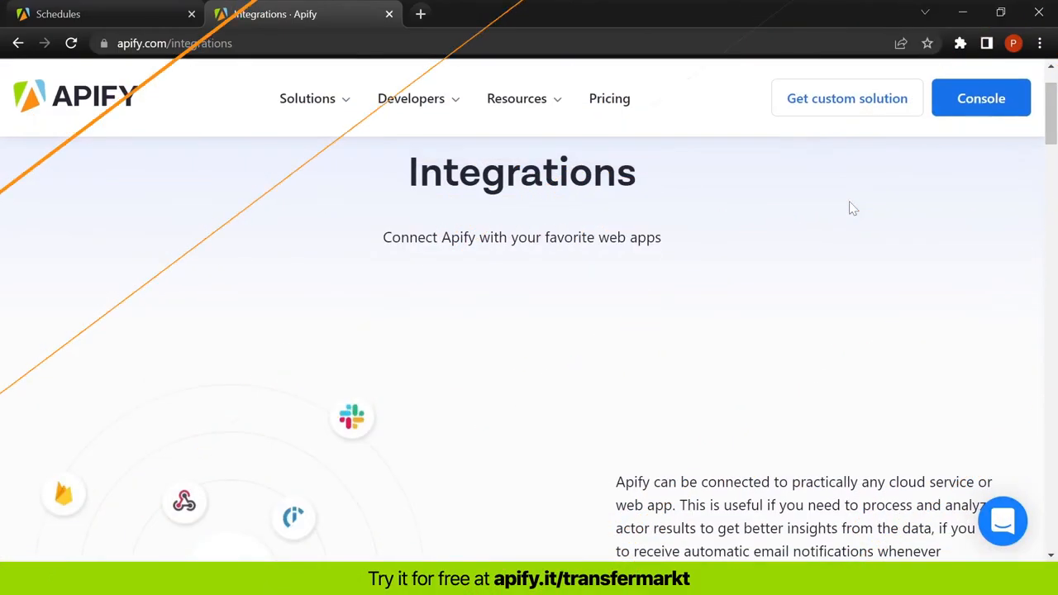
Step: Scroll the Integrations page past Zapier, Make, Keboola and Transposit to Airbyte and webhooks
{"action": "scroll", "scroll_direction": "down", "scroll_amount": 3}
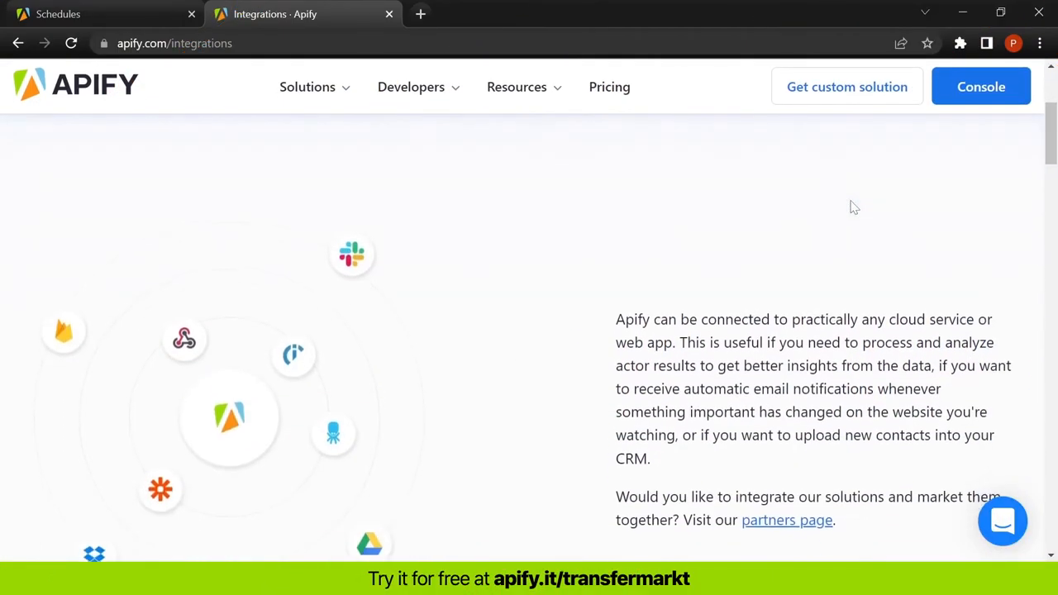
{"action": "scroll", "scroll_direction": "down", "scroll_amount": 3}
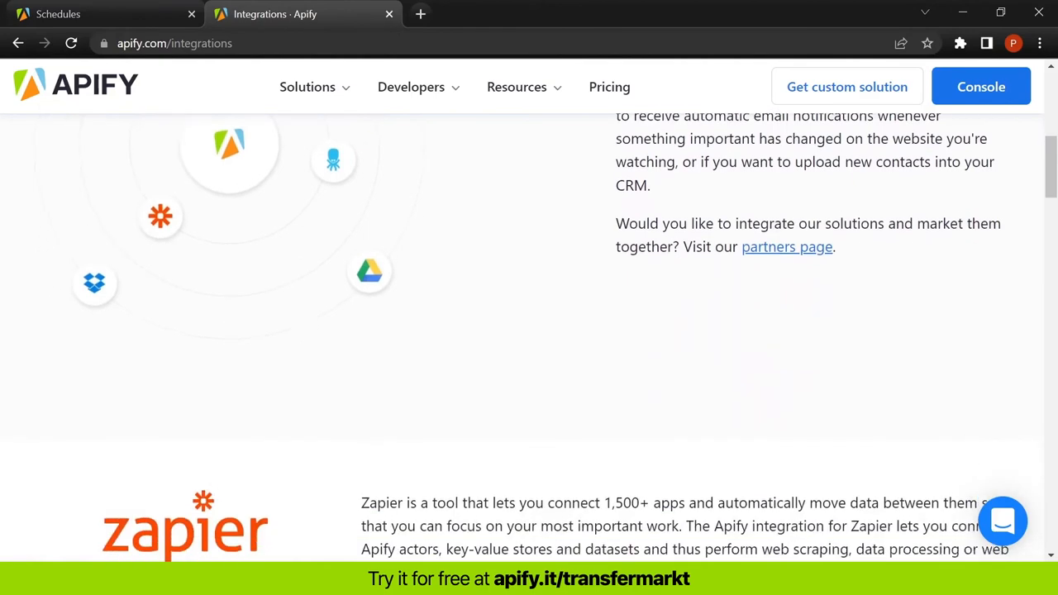
{"action": "scroll", "scroll_direction": "down", "scroll_amount": 3}
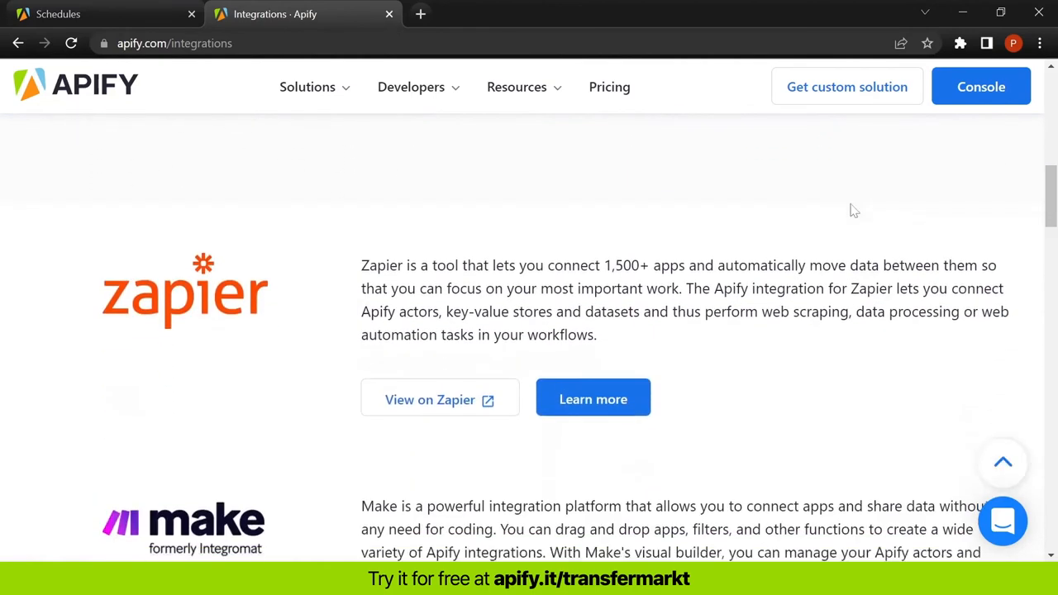
{"action": "scroll", "scroll_direction": "down", "scroll_amount": 3}
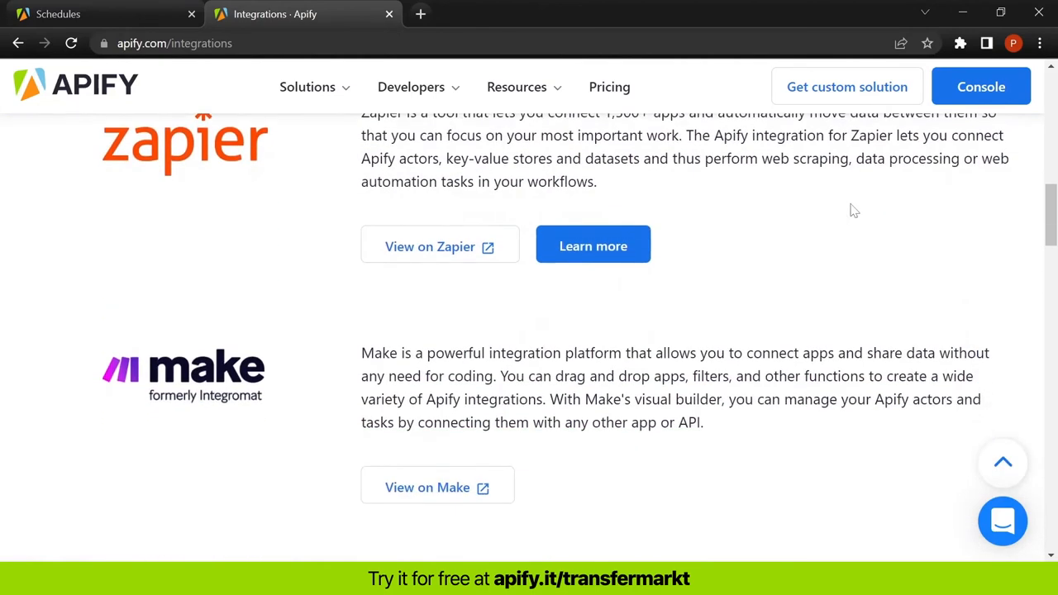
{"action": "scroll", "scroll_direction": "down", "scroll_amount": 3}
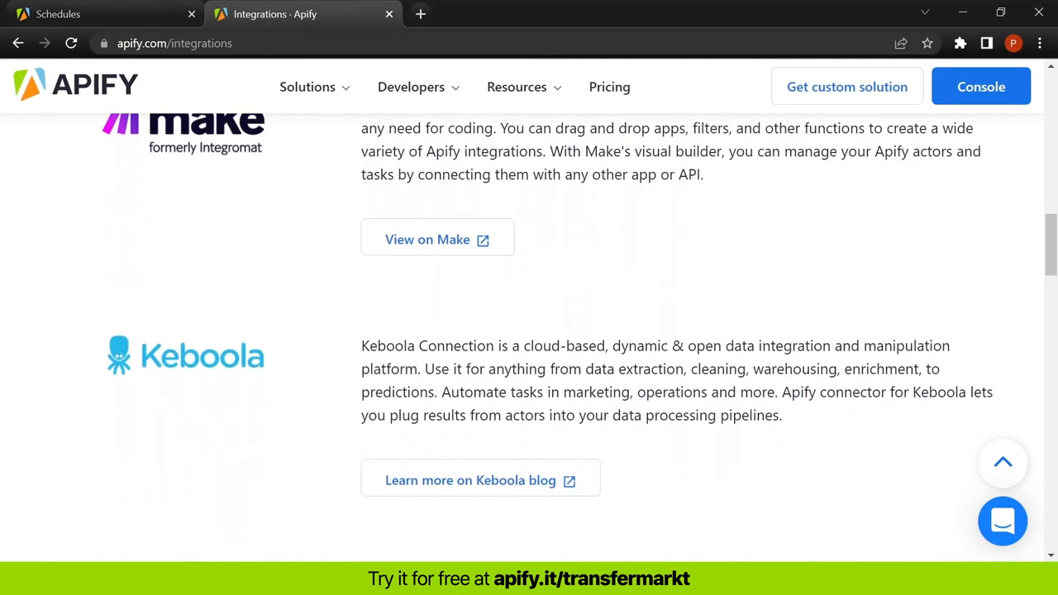
{"action": "scroll", "scroll_direction": "down", "scroll_amount": 3}
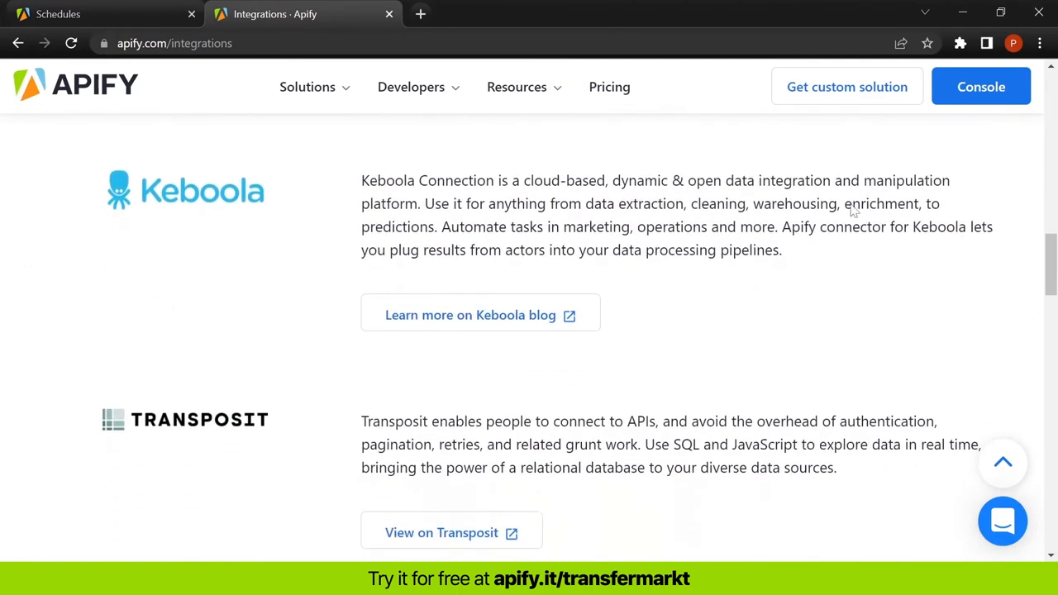
{"action": "scroll", "scroll_direction": "down", "scroll_amount": 3}
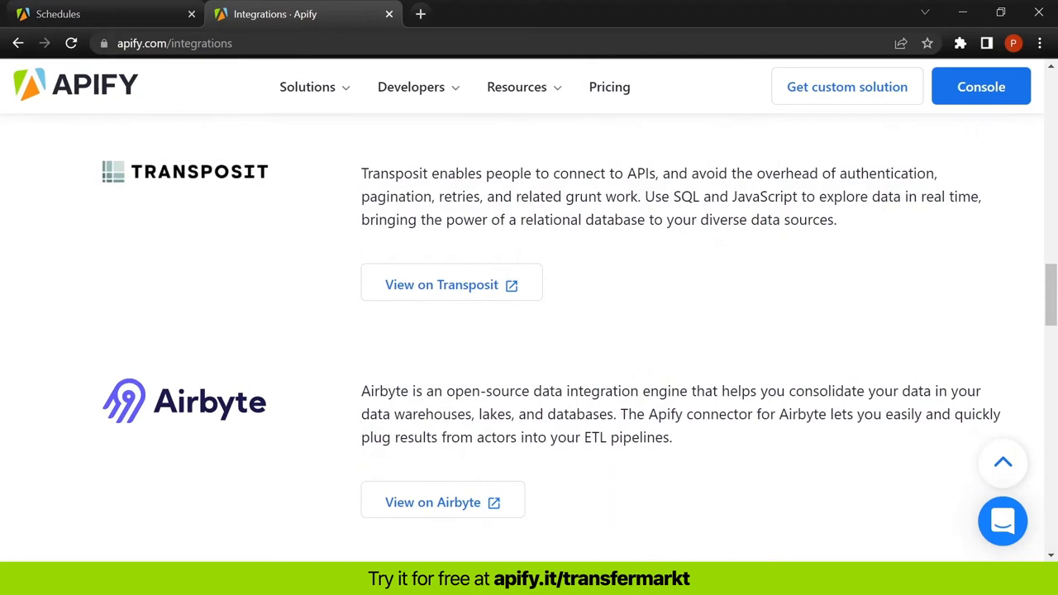
{"action": "scroll", "scroll_direction": "down", "scroll_amount": 3}
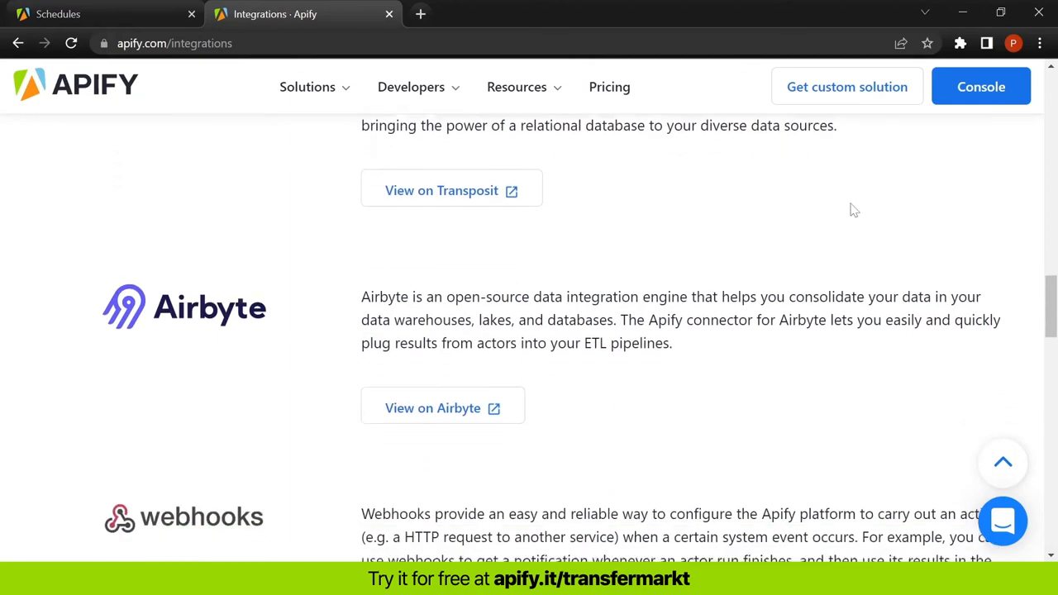
{"action": "scroll", "scroll_direction": "down", "scroll_amount": 3}
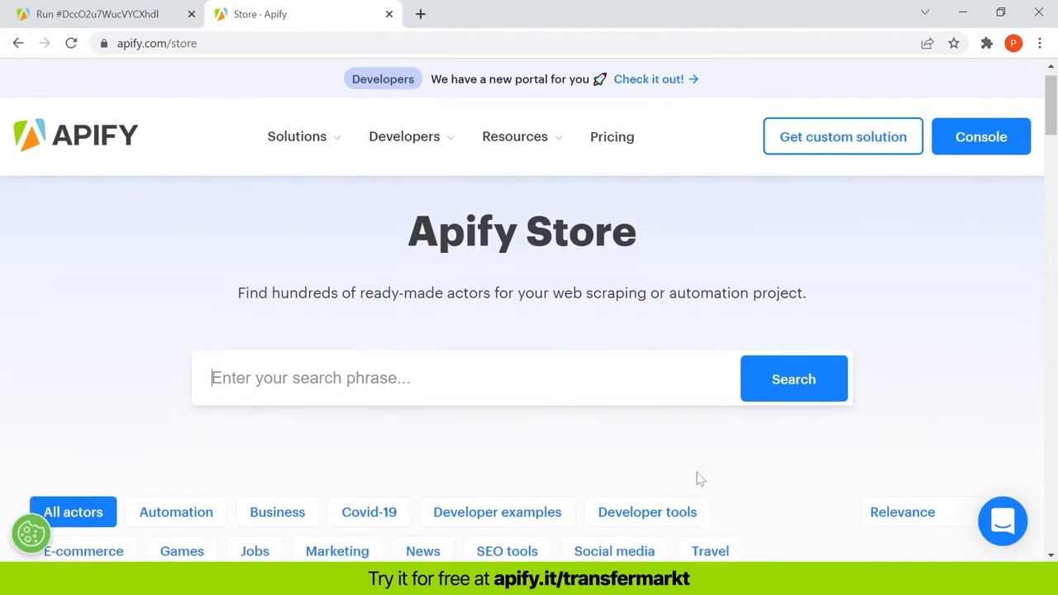
Step: Scroll the Apify Store listings down to Google Maps, SEO Audit Tool, Amazon Scraper and Content Checker
{"action": "scroll", "scroll_direction": "down", "scroll_amount": 3}
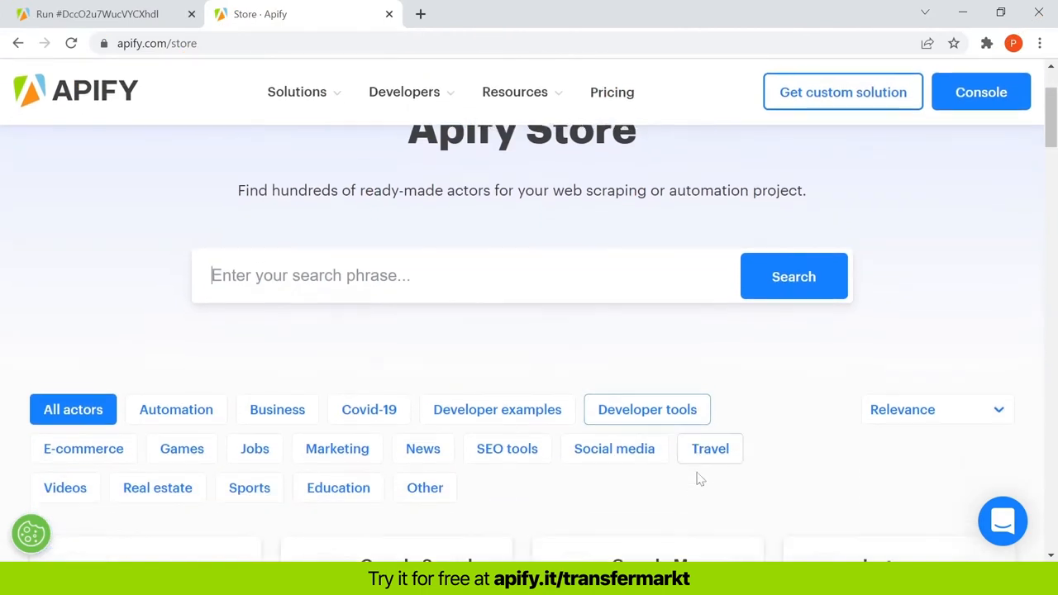
{"action": "scroll", "scroll_direction": "down", "scroll_amount": 3}
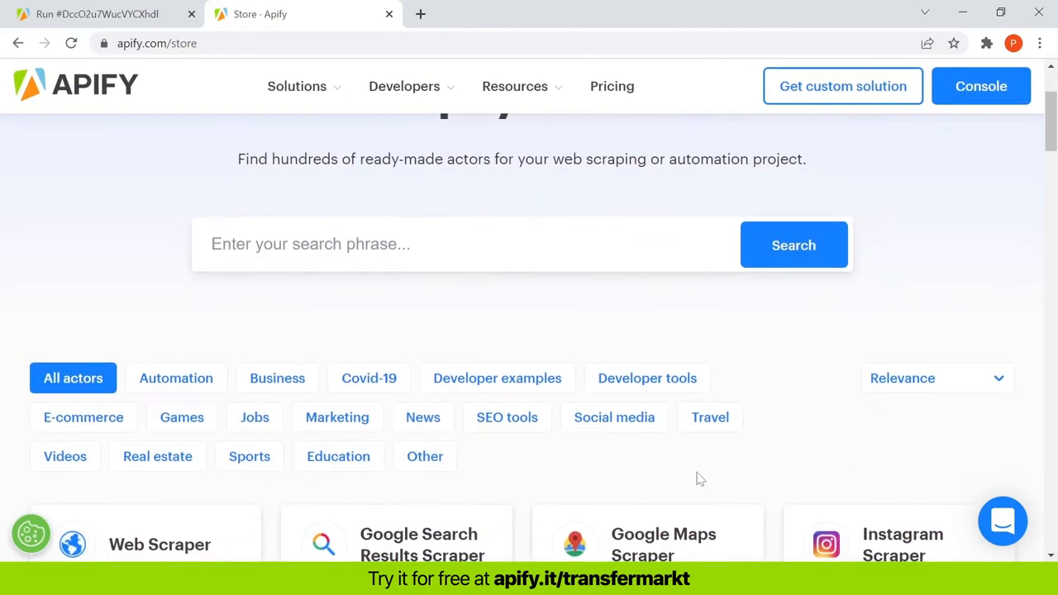
{"action": "scroll", "scroll_direction": "down", "scroll_amount": 3}
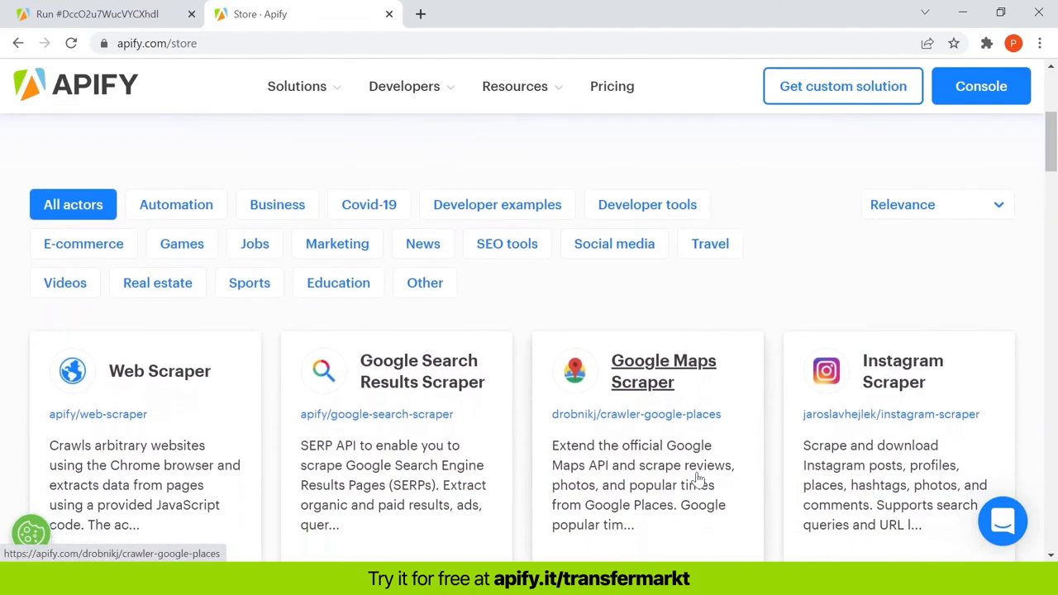
{"action": "scroll", "scroll_direction": "down", "scroll_amount": 3}
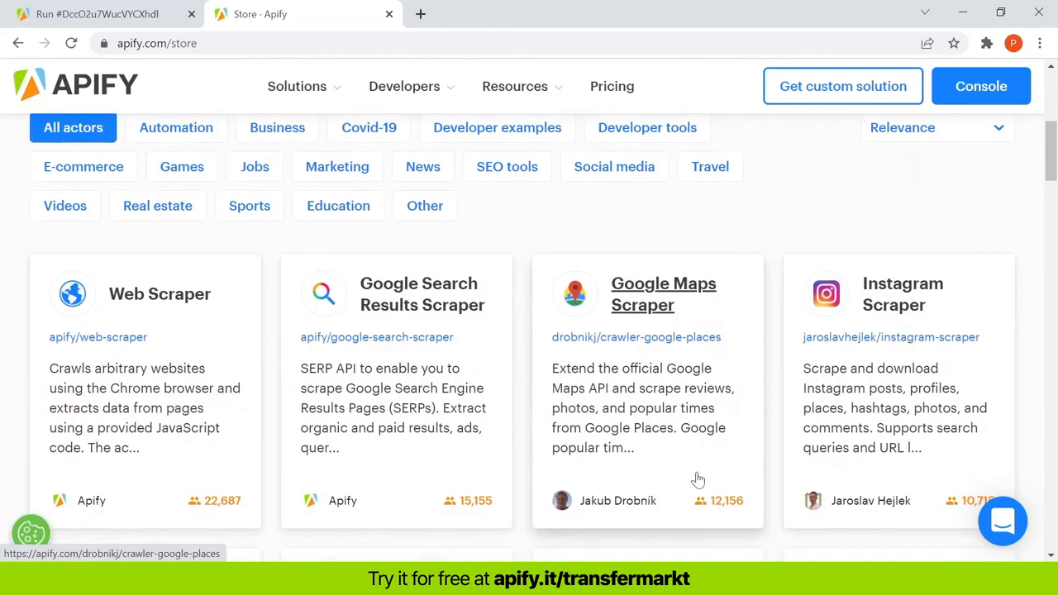
{"action": "scroll", "scroll_direction": "down", "scroll_amount": 3}
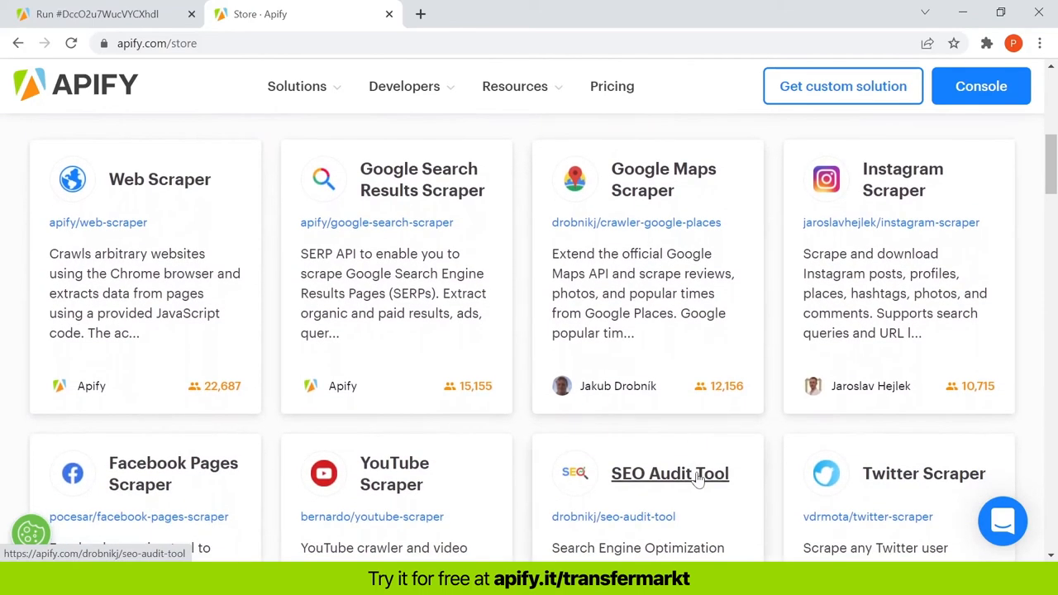
{"action": "scroll", "scroll_direction": "down", "scroll_amount": 3}
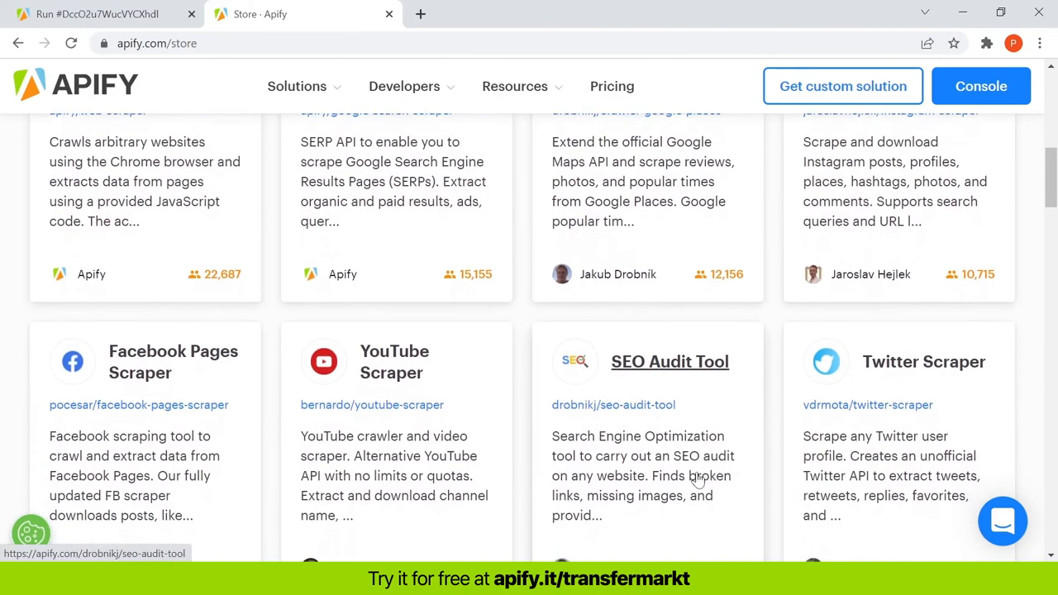
{"action": "scroll", "scroll_direction": "down", "scroll_amount": 3}
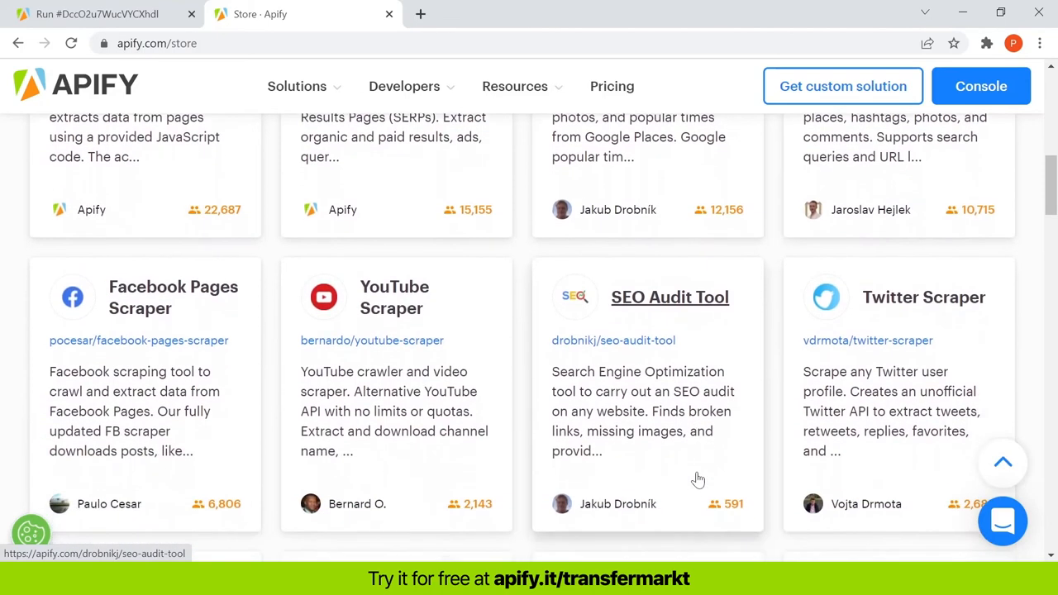
{"action": "scroll", "scroll_direction": "down", "scroll_amount": 3}
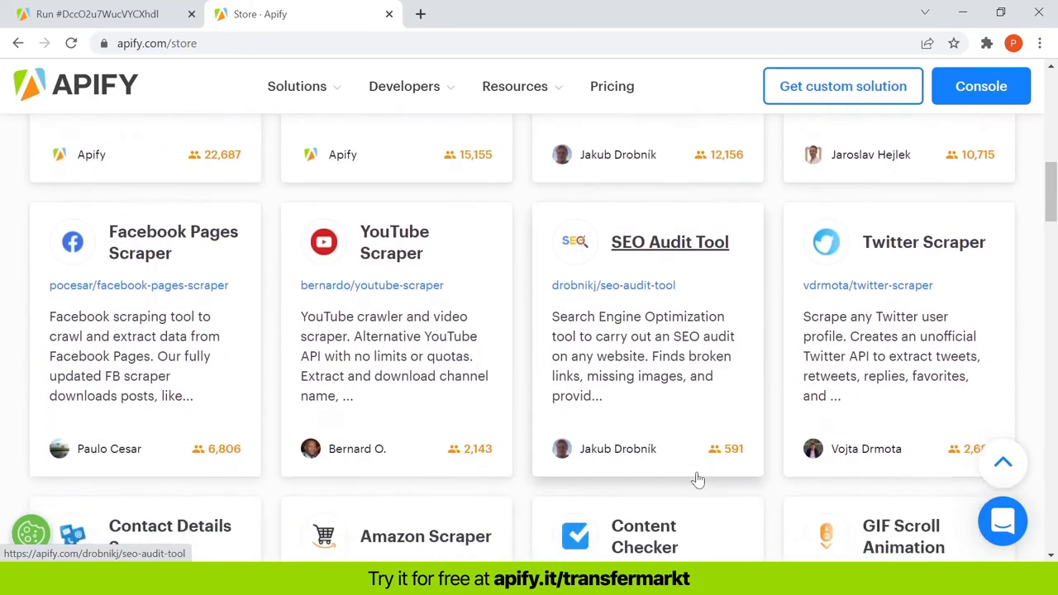
{"action": "scroll", "scroll_direction": "down", "scroll_amount": 3}
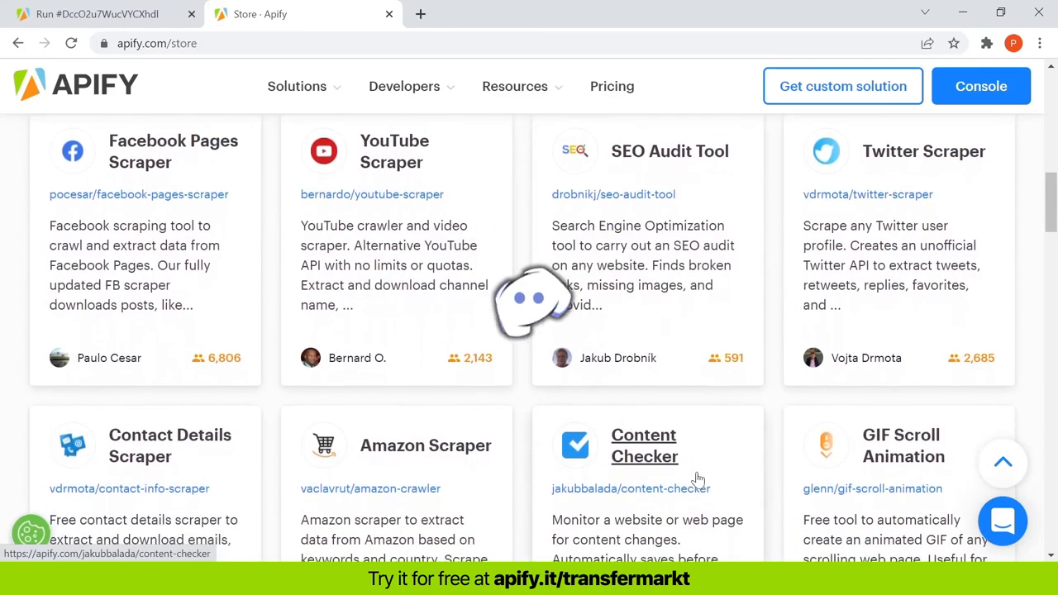
{"action": "scroll", "scroll_direction": "down", "scroll_amount": 3}
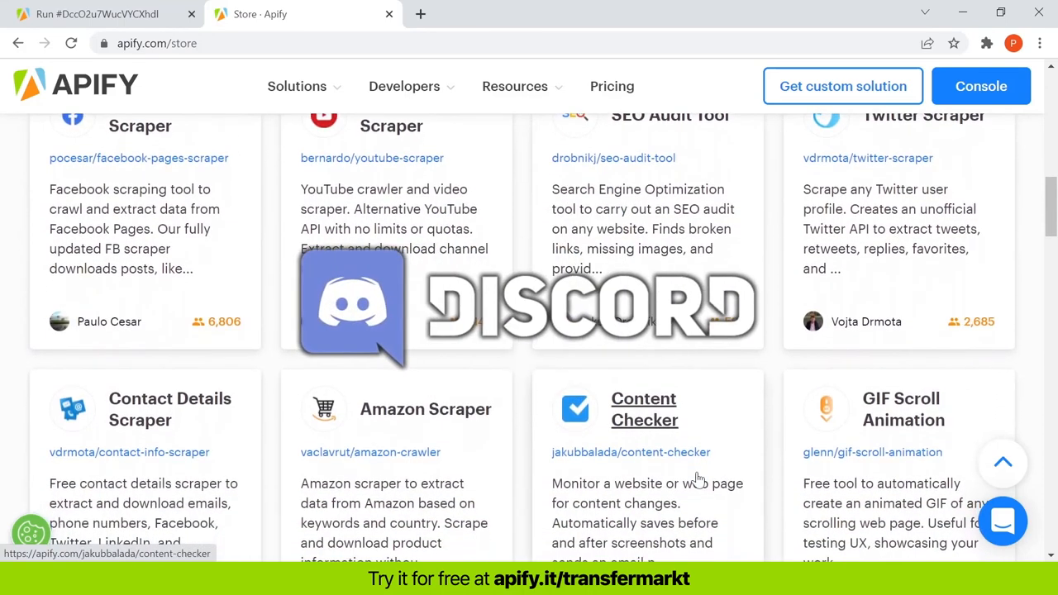